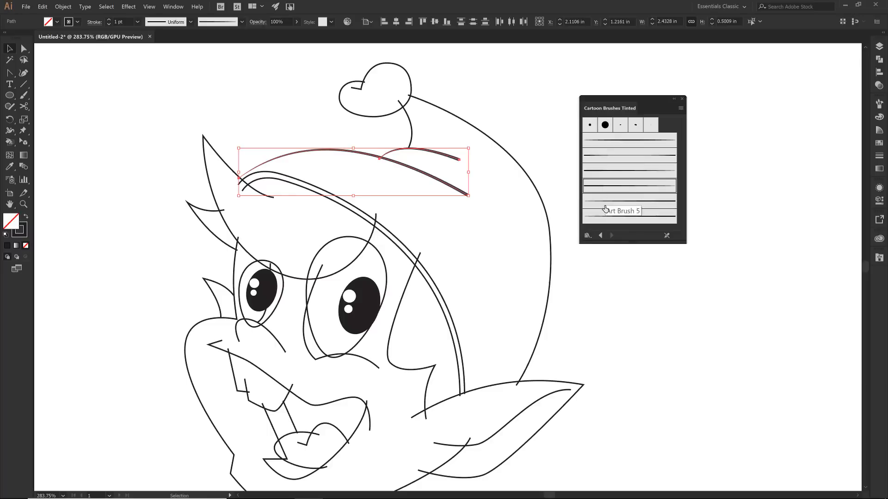
Apply a tapered cartoon art brush to the selected hair, brow and hat paths
left_click(629, 185)
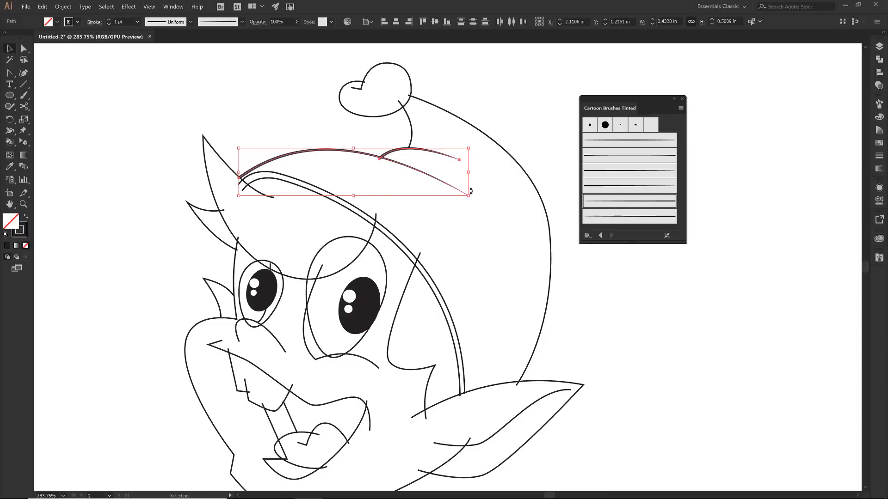
mouse_move(134, 37)
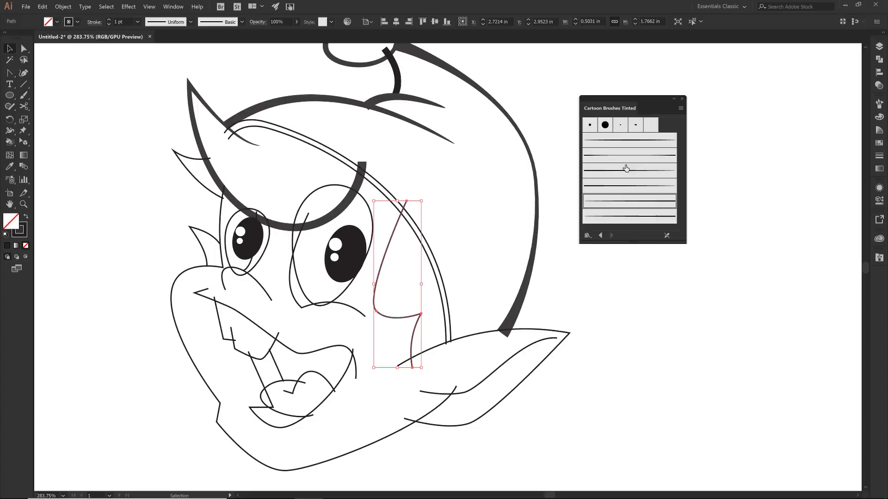
Ink the cheek line and eye outline with the cartoon art brush
left_click(629, 155)
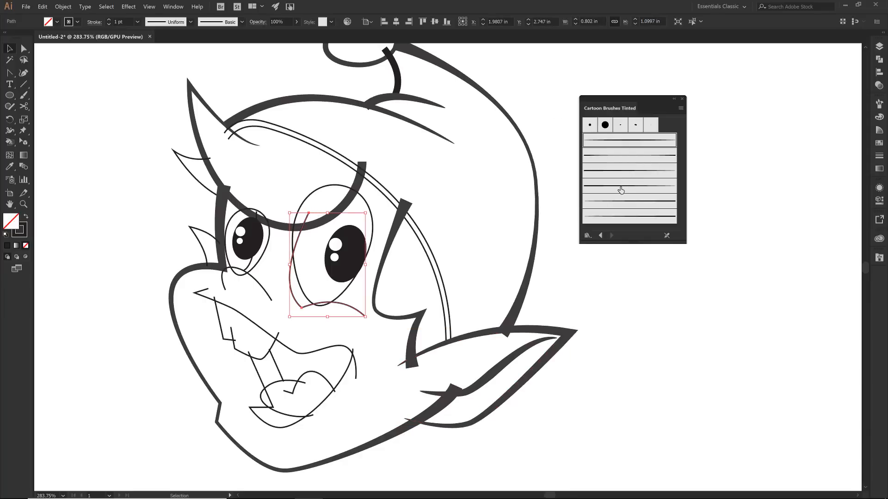
left_click(111, 21)
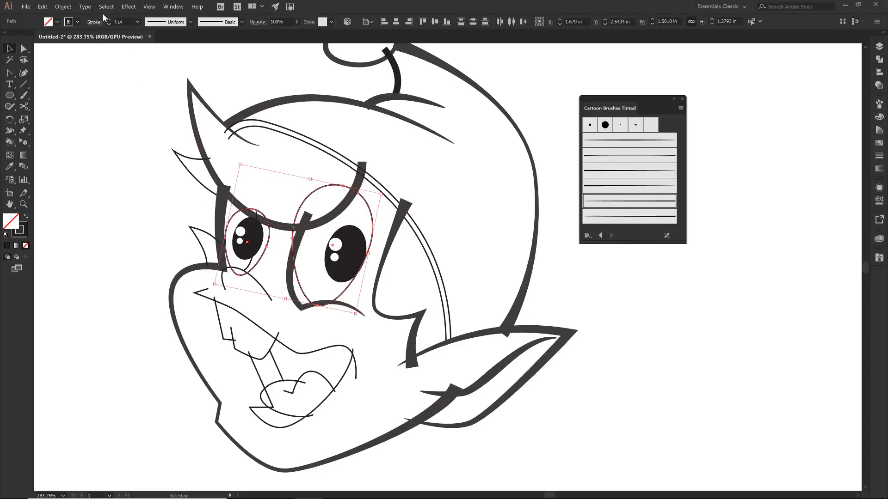
left_click(121, 22)
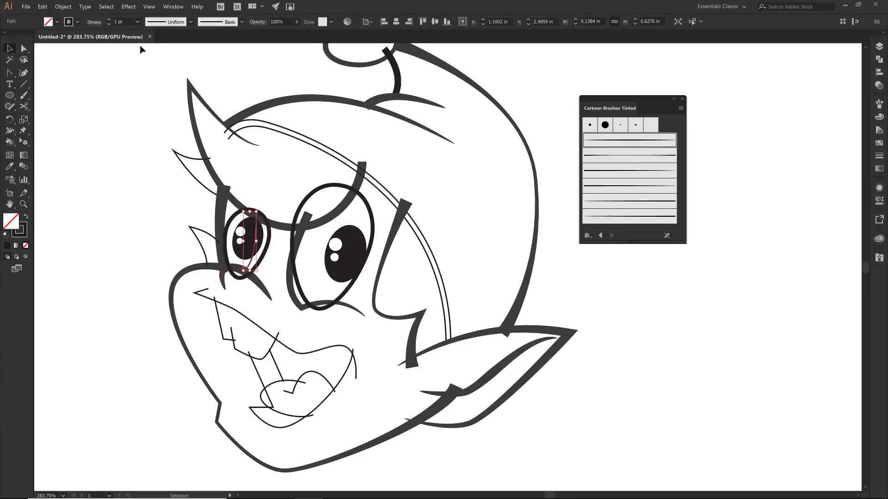
Ink the teeth lines, then the mouth lines, with the same thick cartoon brush
left_click(137, 22)
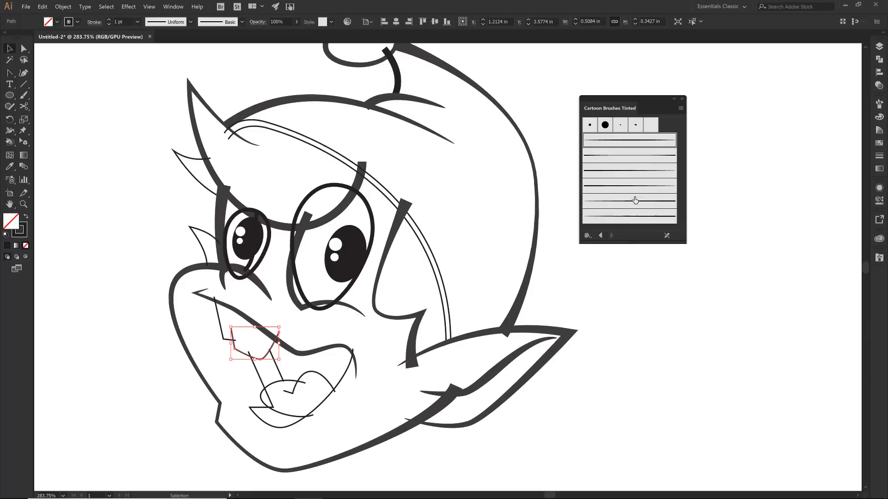
left_click(629, 201)
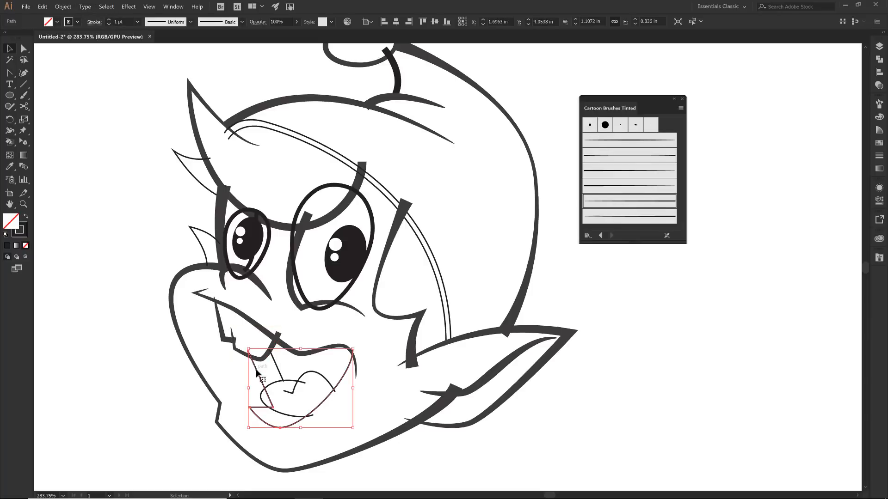
left_click(138, 21)
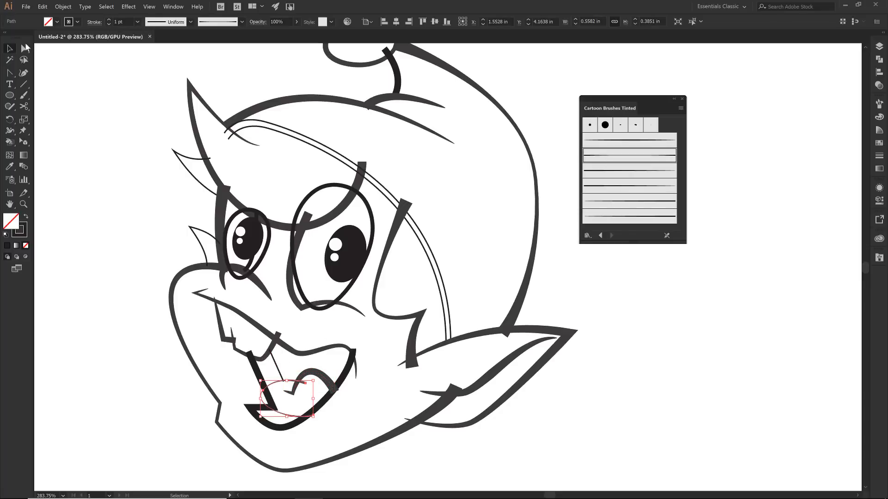
left_click(111, 21)
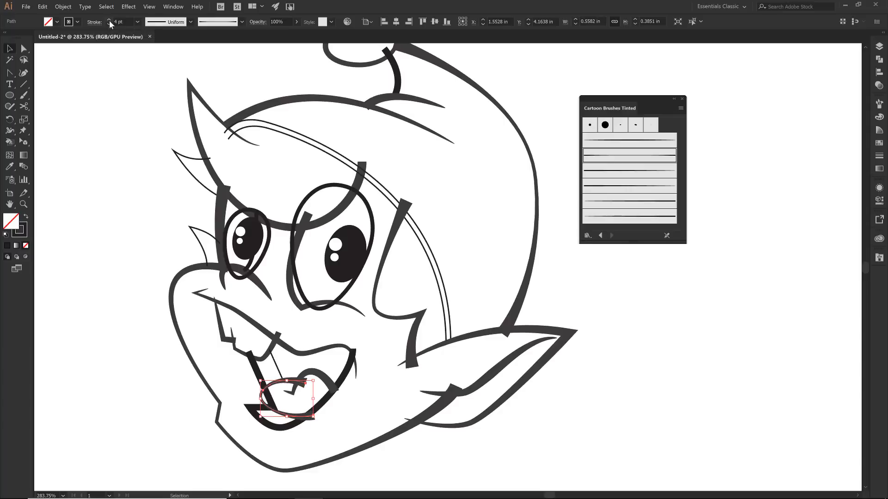
left_click(109, 21)
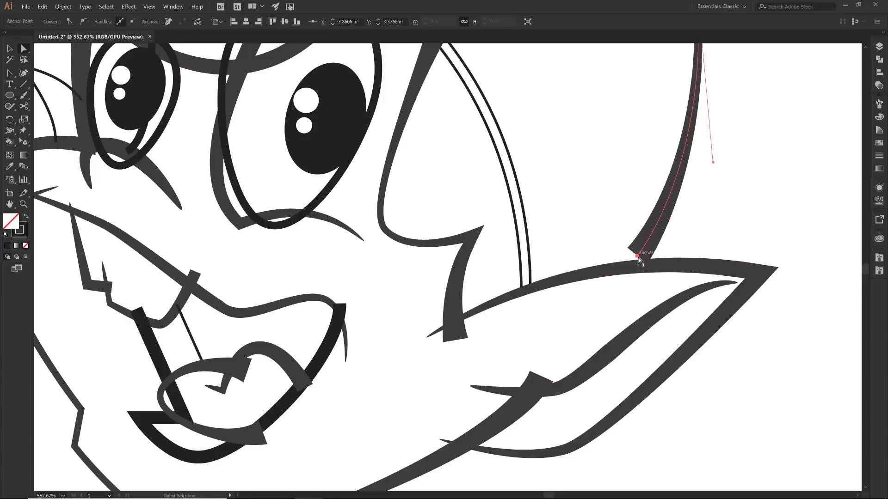
Drag anchors so the hat edge tucks under the ear, the jaw curves cleanly and the mouth corner reshapes
left_click_drag(637, 258, 628, 269)
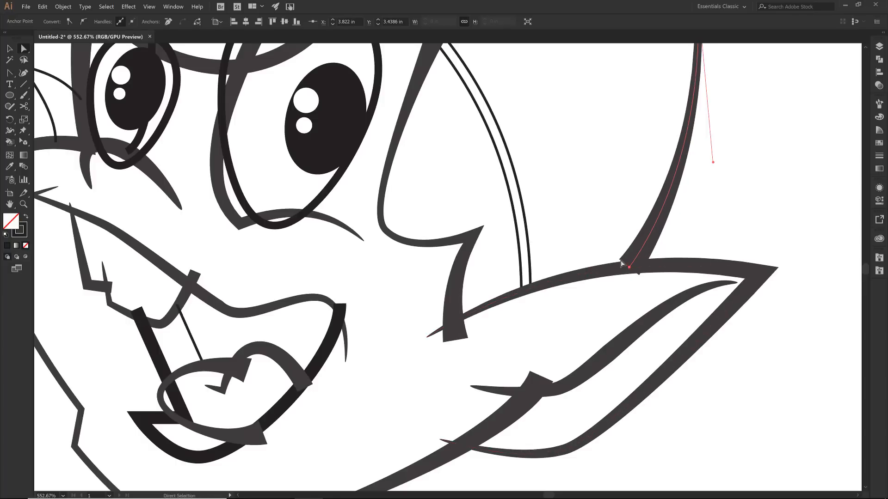
left_click_drag(629, 269, 614, 286)
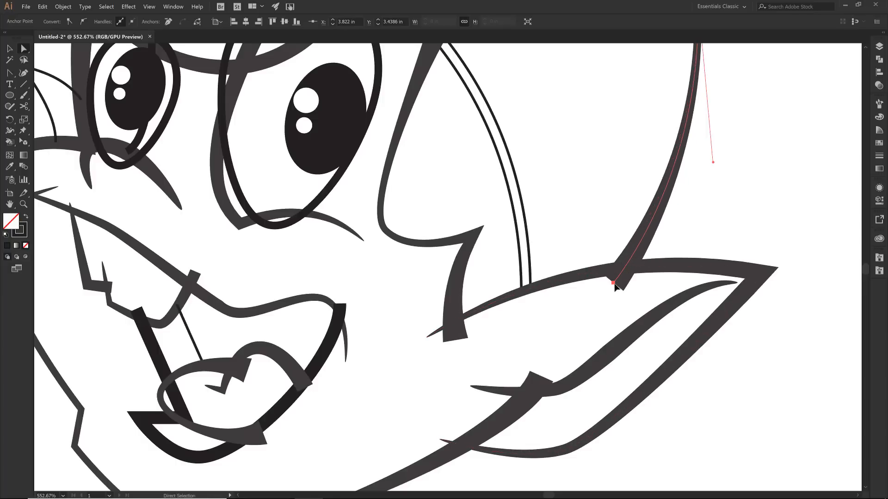
left_click_drag(614, 285, 613, 291)
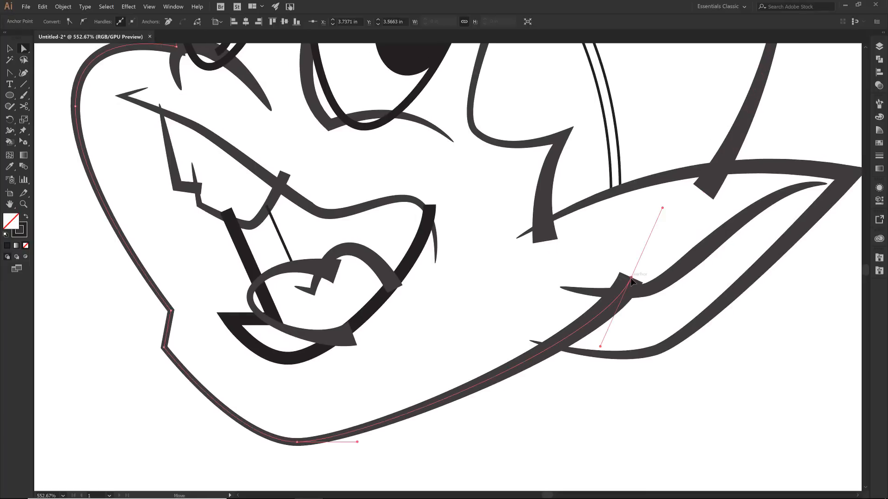
left_click_drag(630, 281, 630, 276)
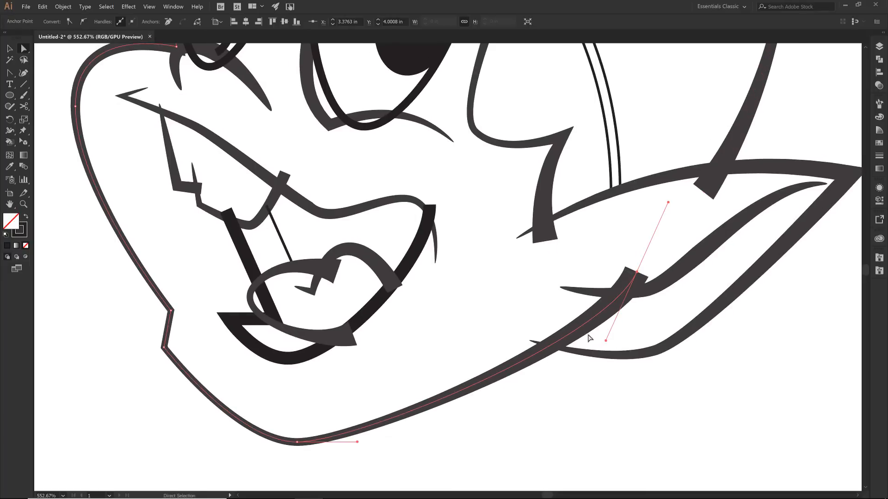
mouse_move(445, 246)
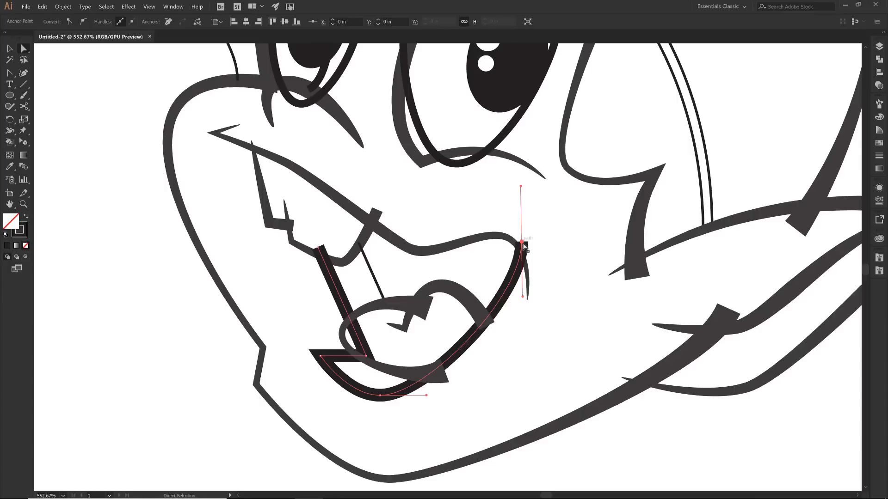
left_click_drag(520, 243, 525, 235)
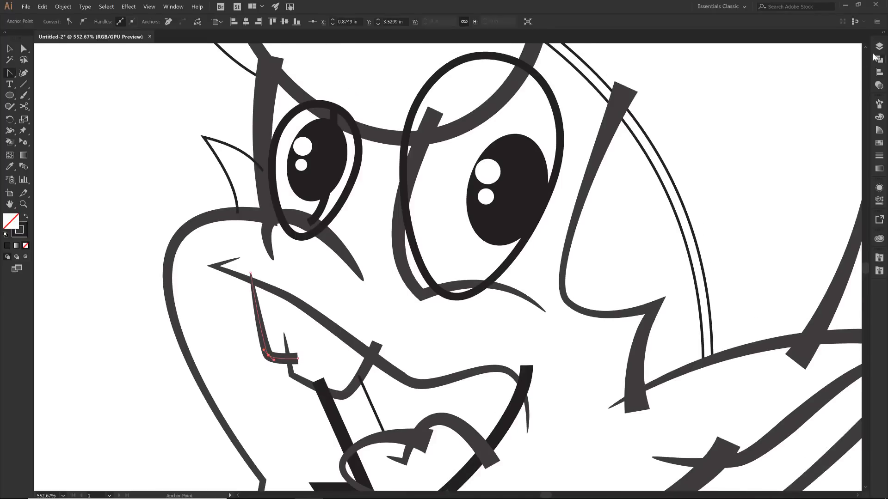
Duplicate the INKING copy layer from the Layers panel flyout
left_click(879, 46)
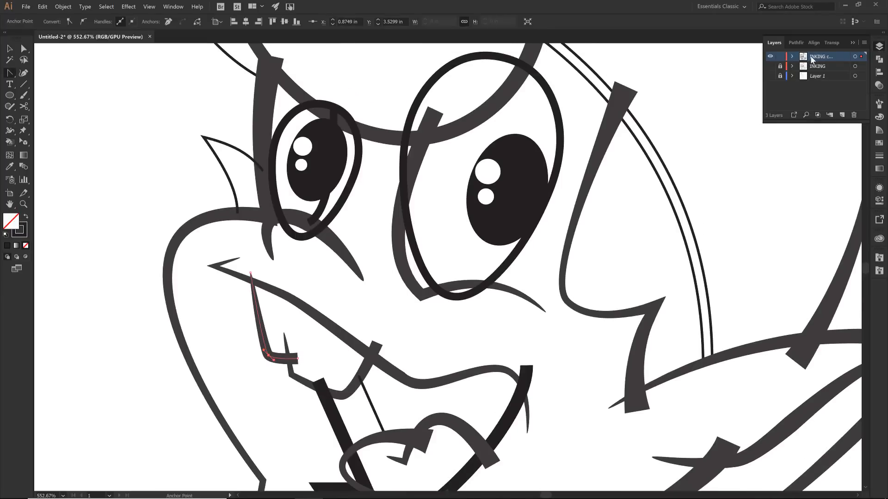
left_click(862, 43)
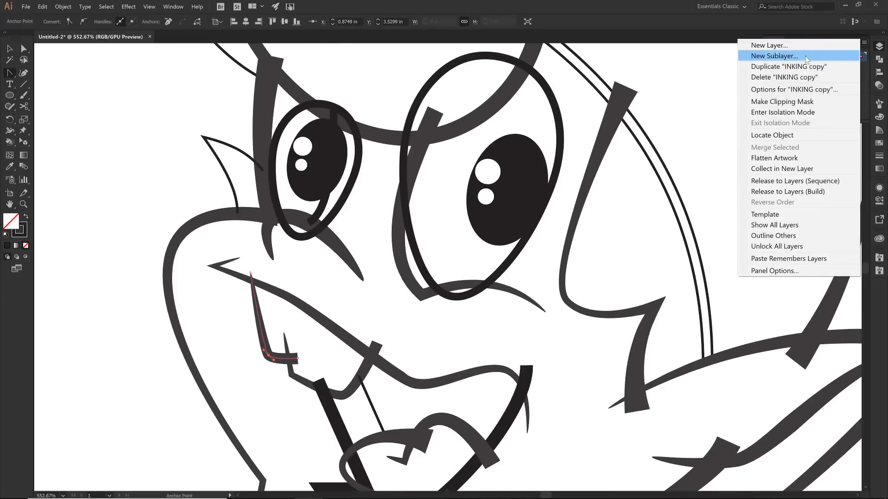
mouse_move(789, 66)
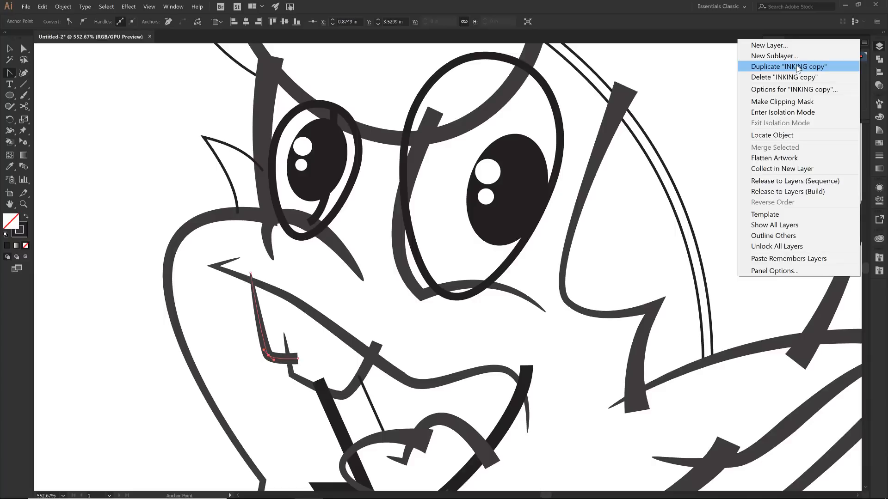
left_click(787, 66)
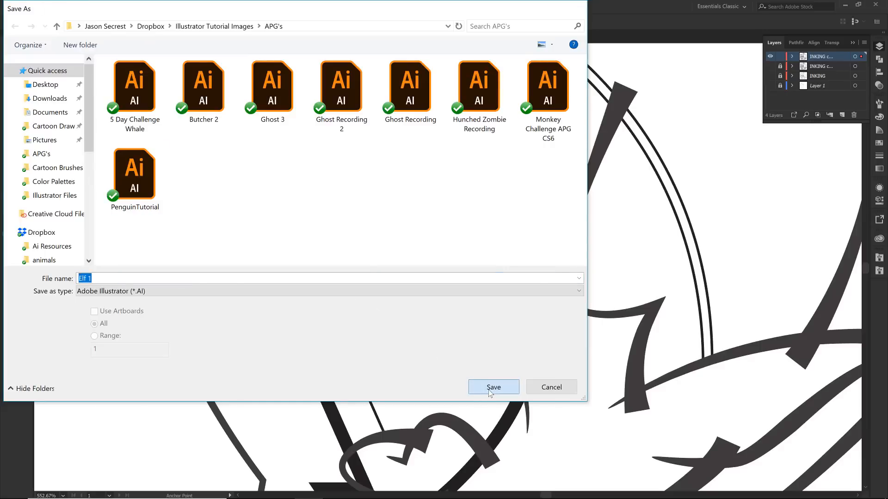
Save the drawing as the Illustrator file 'Elf 1' and confirm the save options
left_click(492, 386)
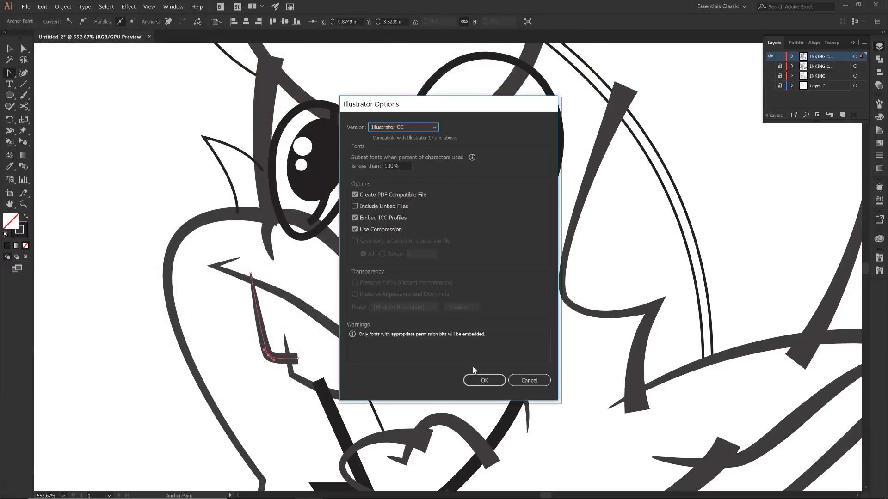
left_click(484, 380)
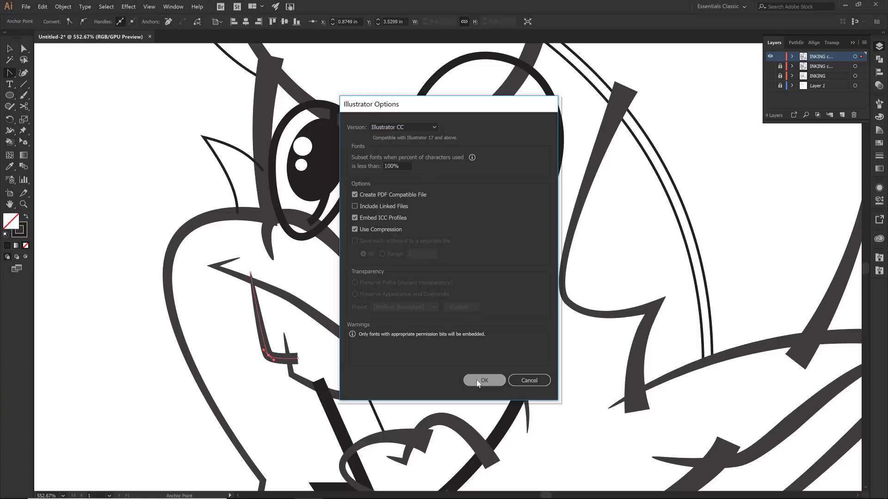
left_click(483, 380)
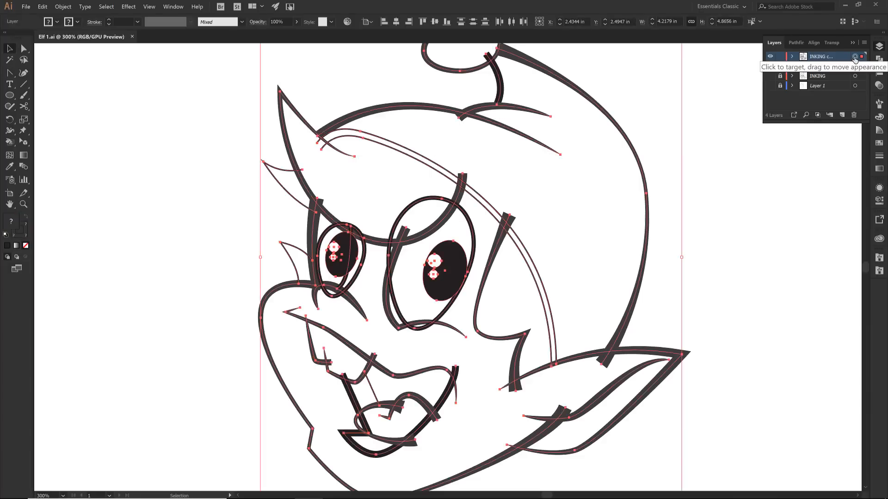
Expand Appearance, then Expand with Fill and Stroke, turning the brushed strokes into outline shapes
left_click(63, 6)
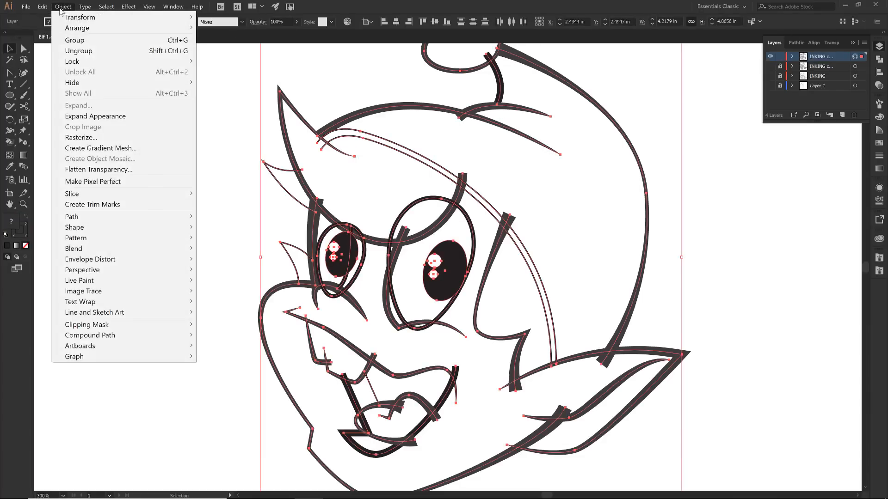
mouse_move(96, 116)
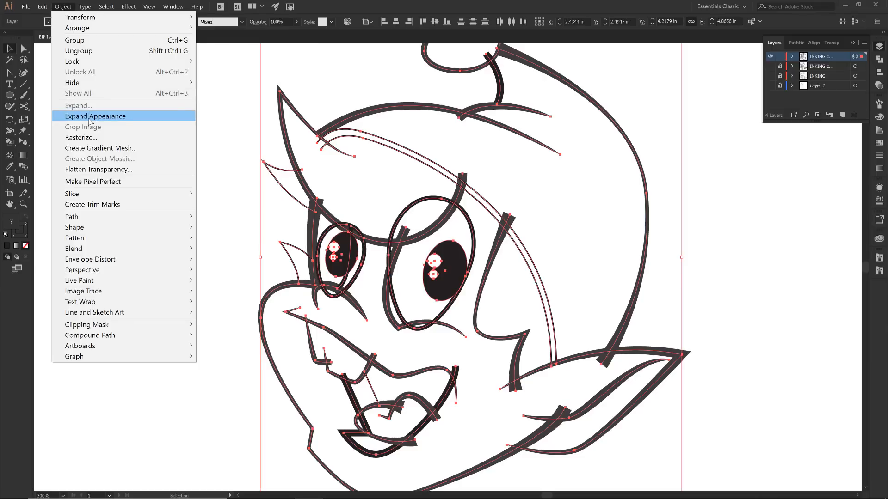
left_click(95, 116)
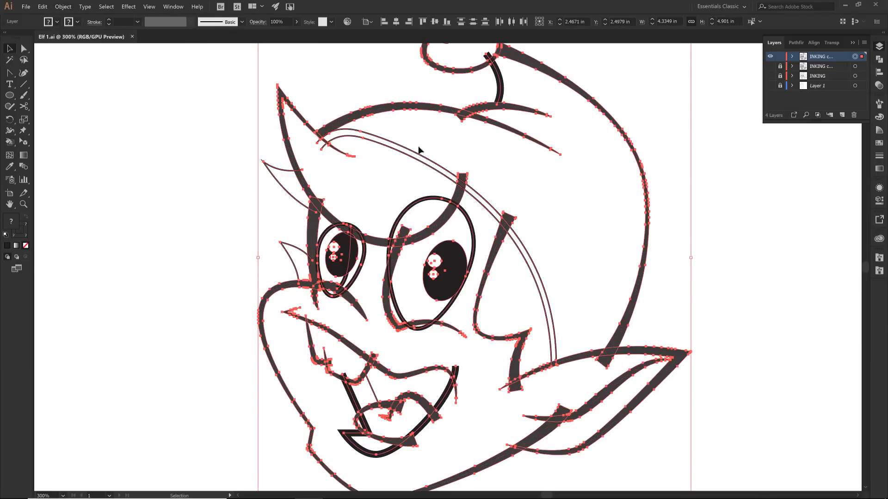
mouse_move(354, 144)
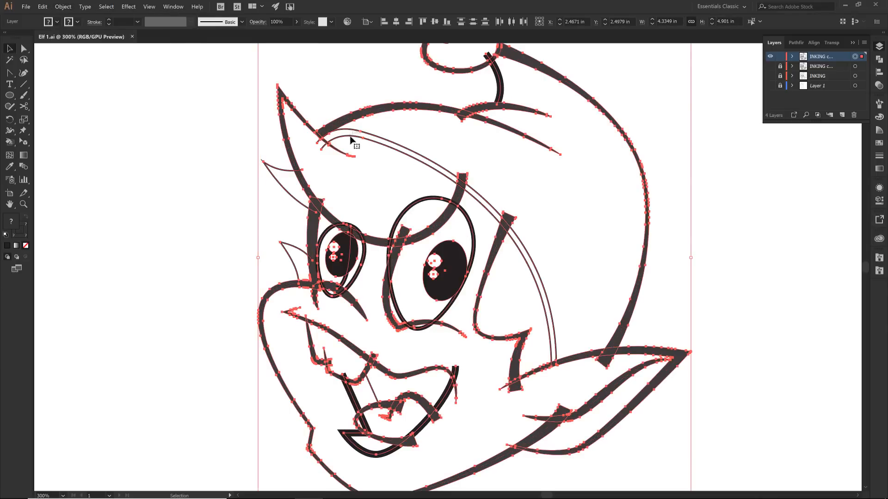
left_click(62, 6)
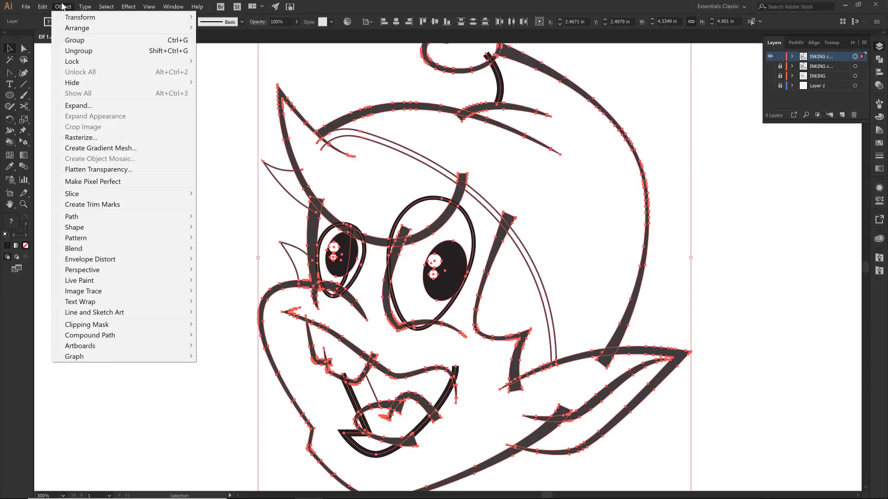
mouse_move(78, 105)
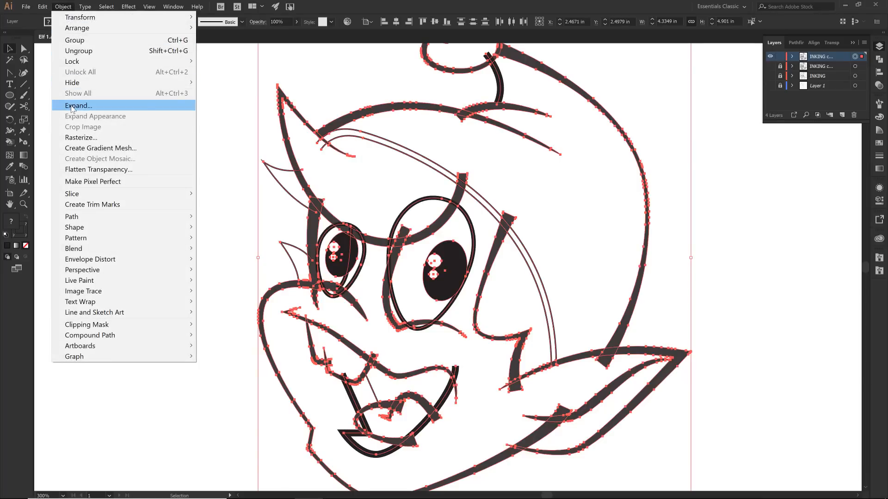
left_click(77, 106)
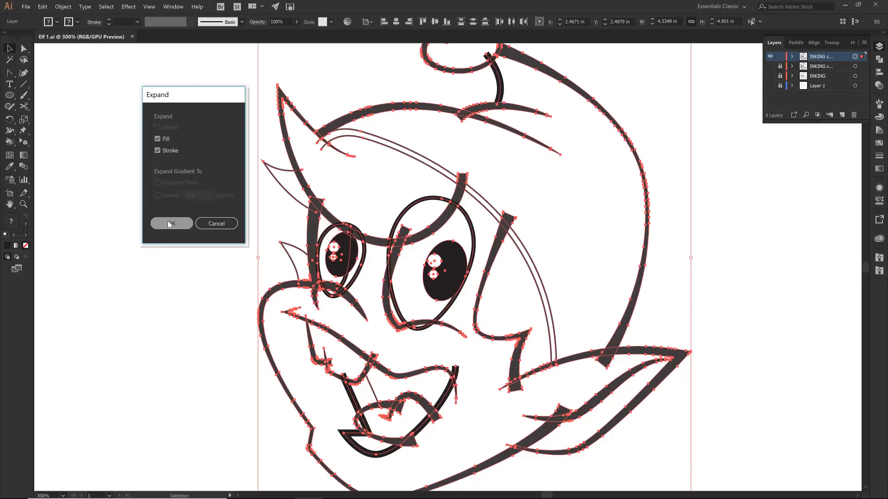
left_click(172, 223)
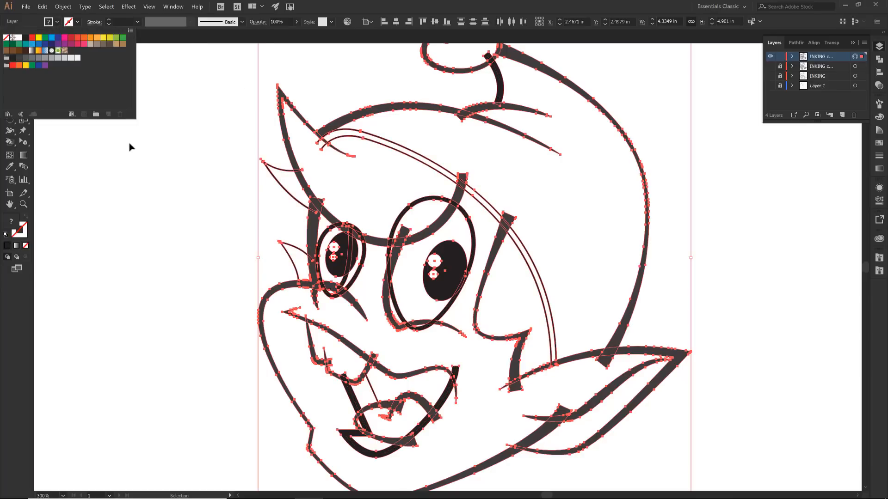
Check and close the Magic Wand options, then zoom to the hat's heart-shaped pom-pom
left_click(23, 83)
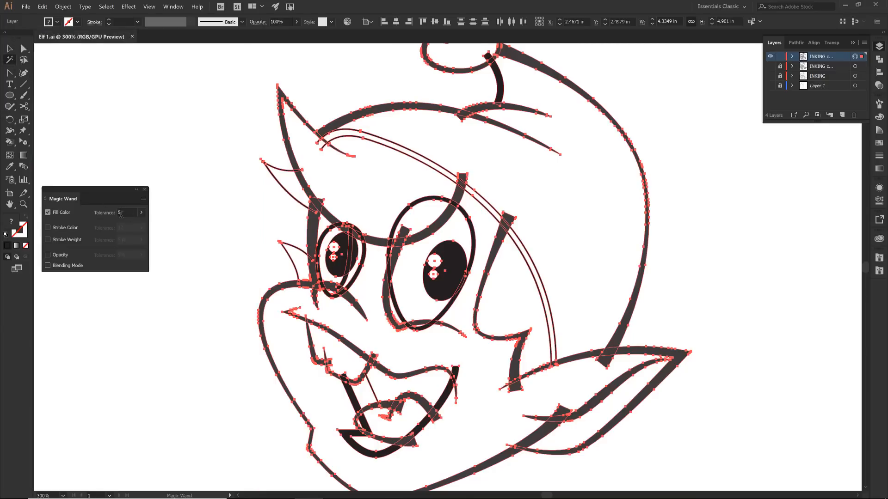
left_click(144, 190)
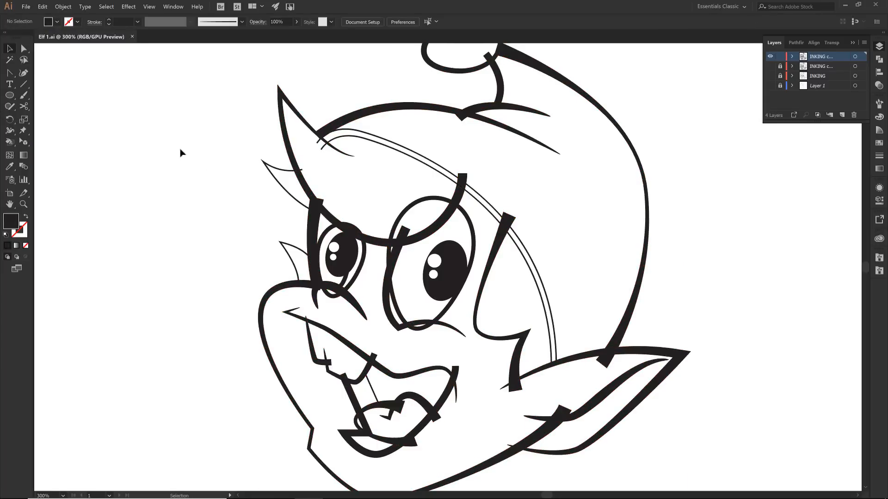
left_click(328, 135)
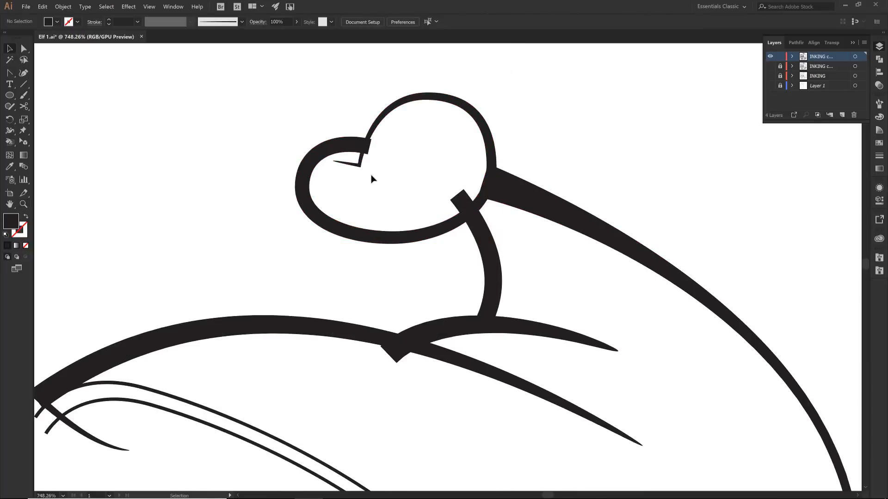
Trim the hat band's overlapping end and erase the eye outline where it crosses the brow
left_click(475, 244)
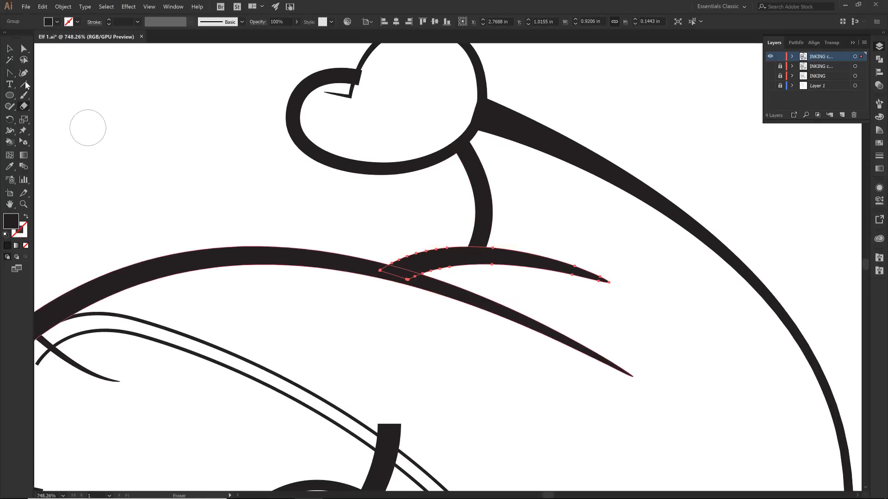
left_click(24, 107)
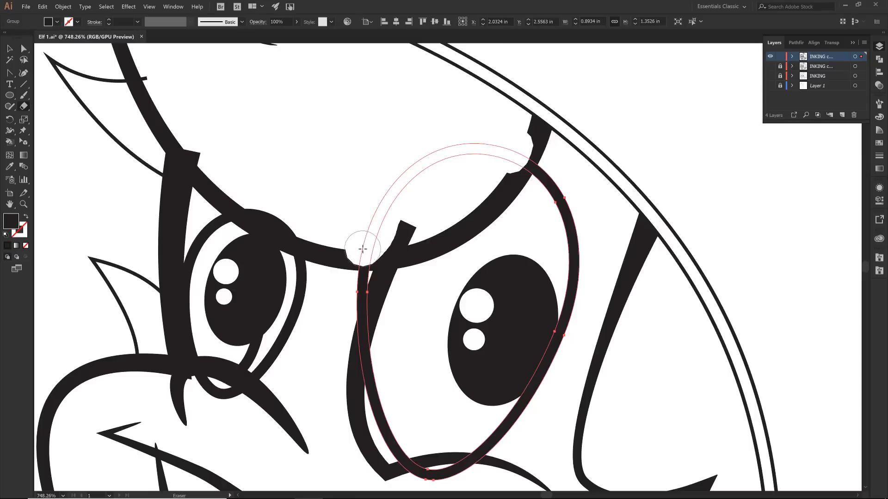
left_click_drag(362, 249, 387, 275)
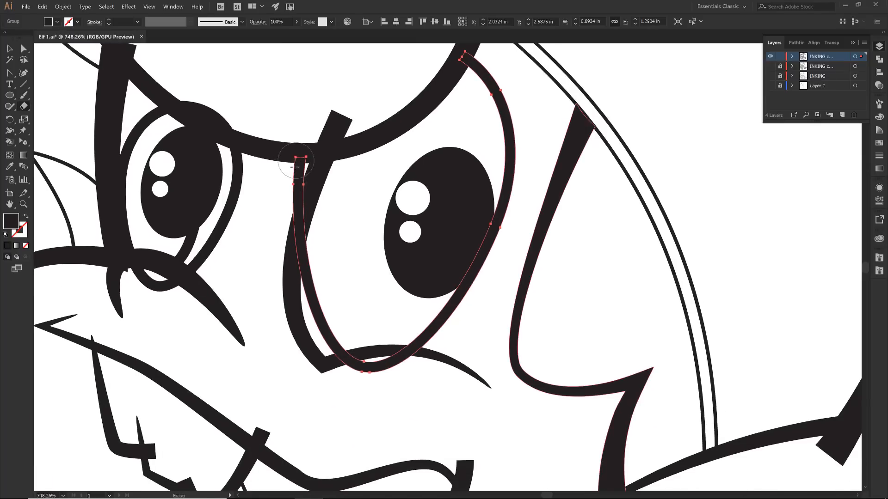
left_click_drag(294, 158, 331, 339)
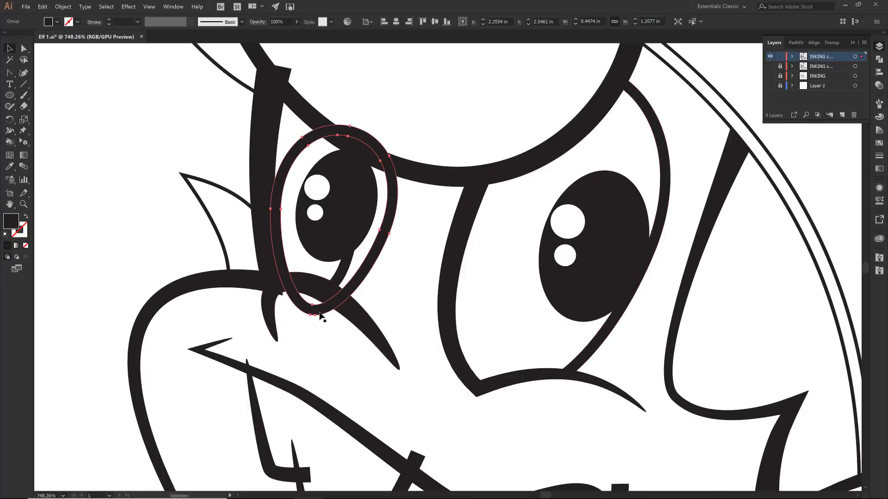
Erase the left eye outline's and pupil's overlaps with the brow
left_click_drag(317, 317, 339, 294)
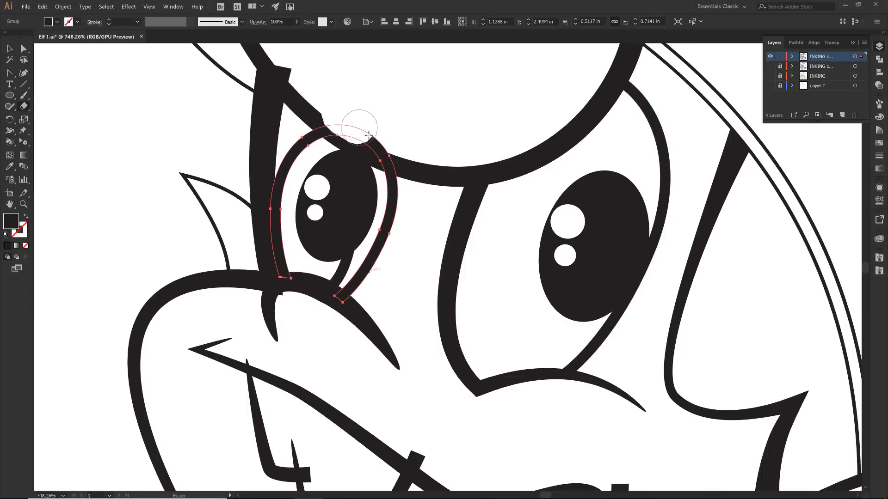
left_click_drag(365, 133, 351, 306)
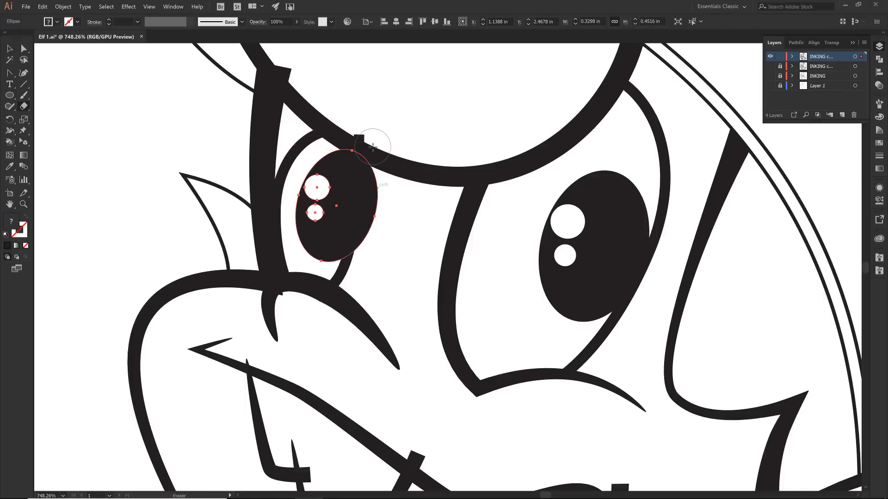
left_click_drag(371, 144, 376, 230)
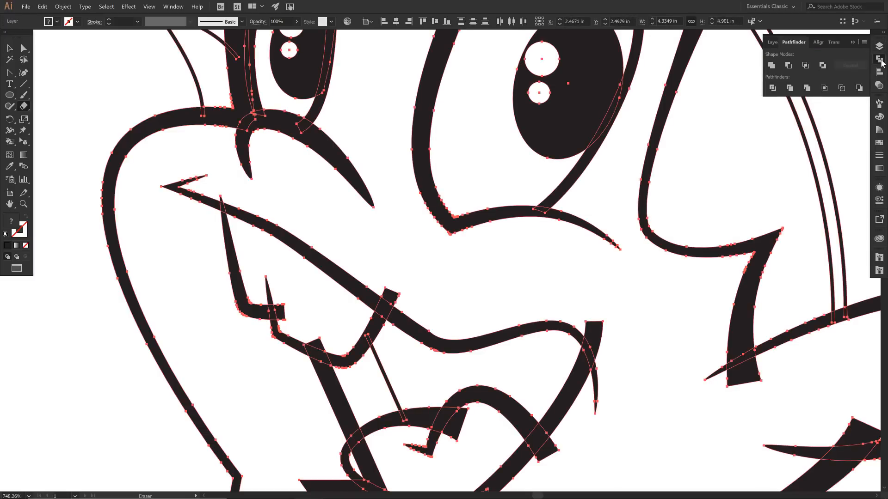
mouse_move(773, 88)
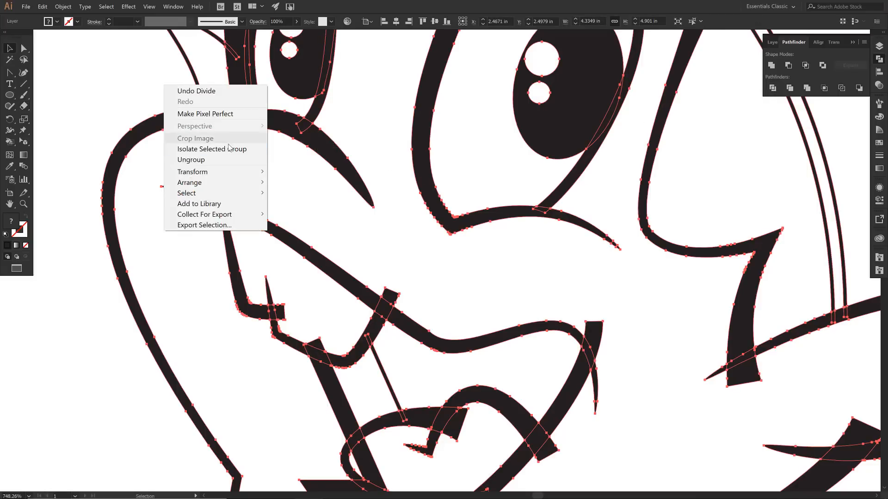
mouse_move(191, 160)
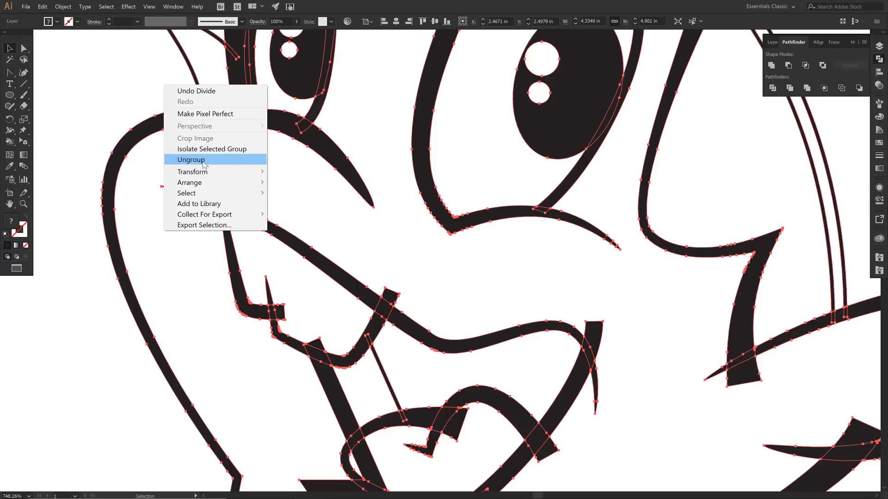
Ungroup the divided line pieces and select a stray leftover by the mouth
left_click(190, 159)
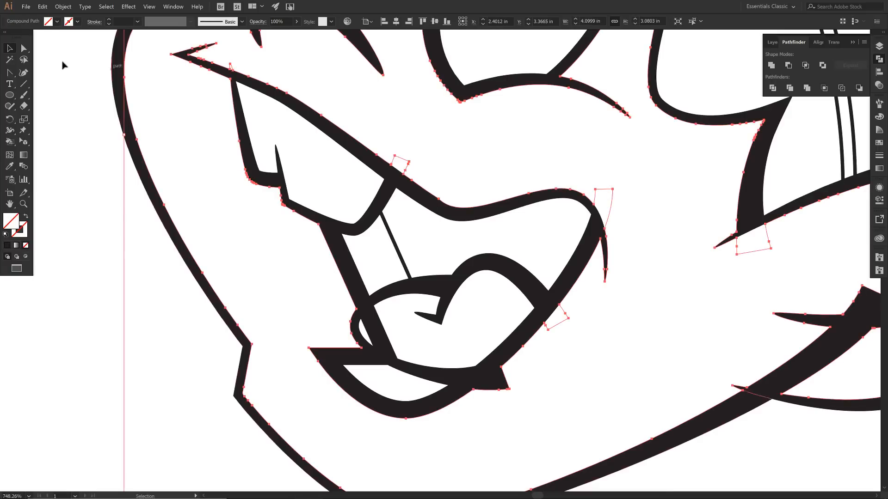
left_click(9, 61)
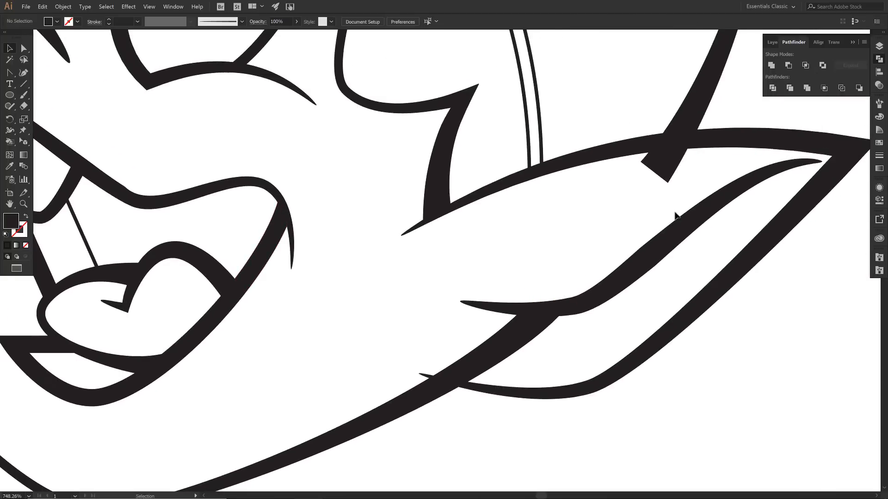
Delete stray slivers at the ear top, inside the ear and where the hair meets the brim
left_click(662, 168)
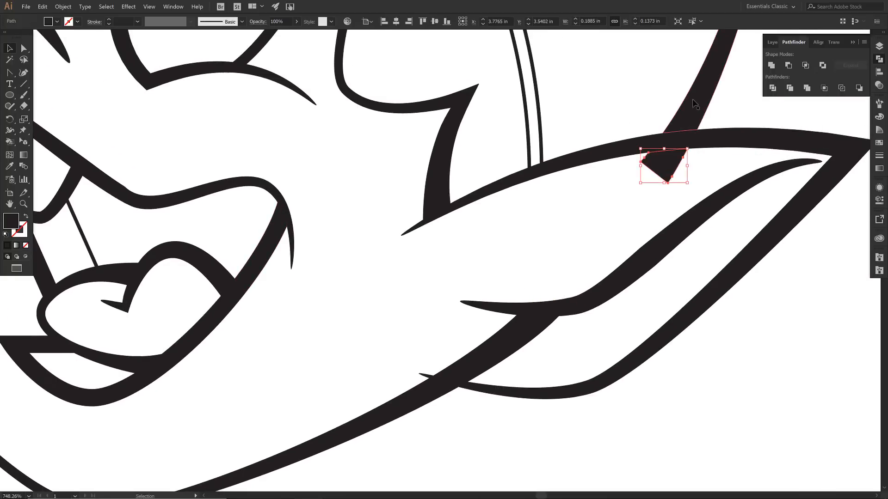
left_click(605, 213)
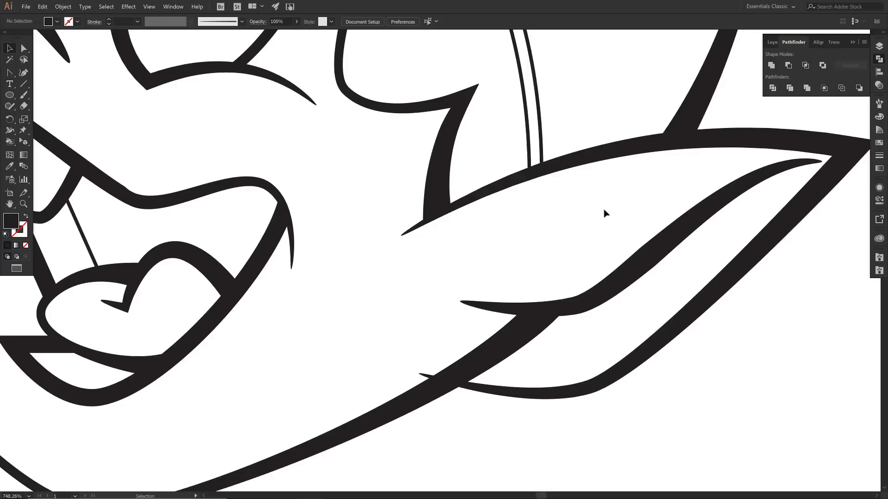
left_click(484, 374)
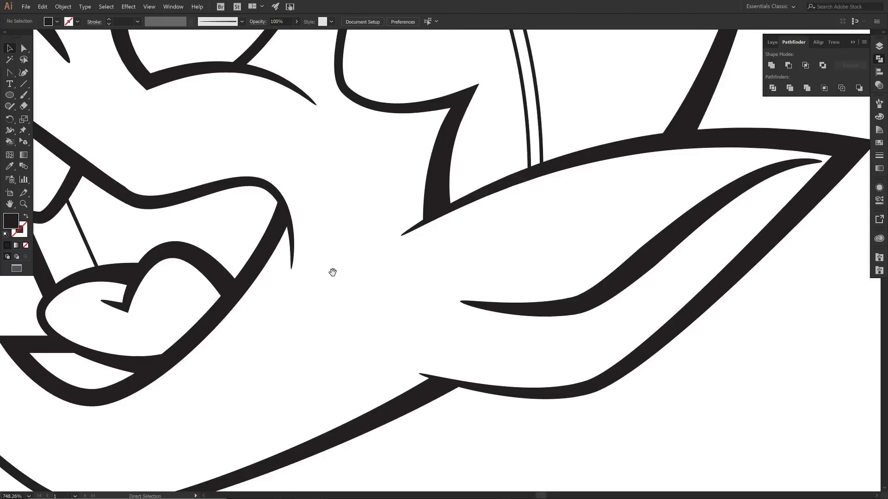
left_click(424, 376)
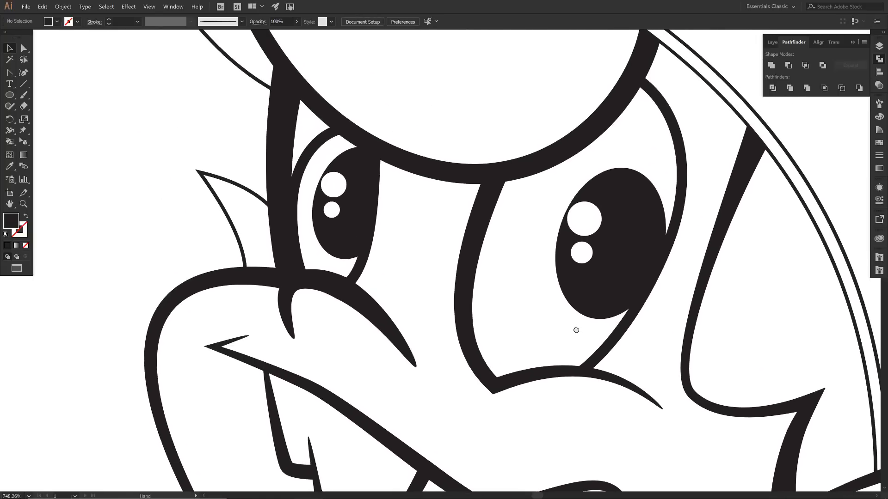
mouse_move(421, 74)
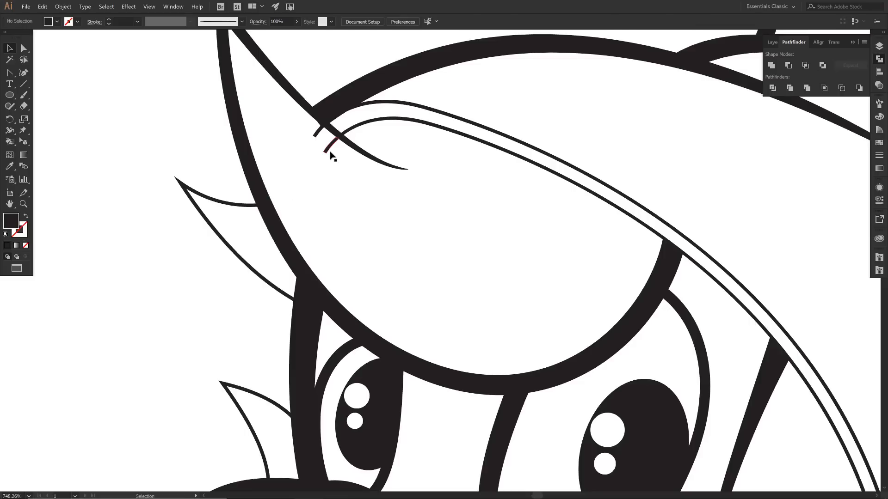
left_click(328, 128)
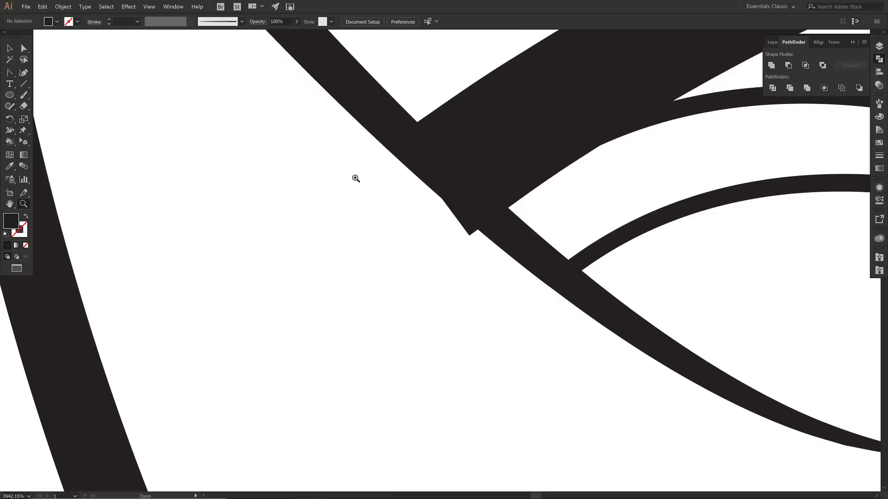
left_click(468, 226)
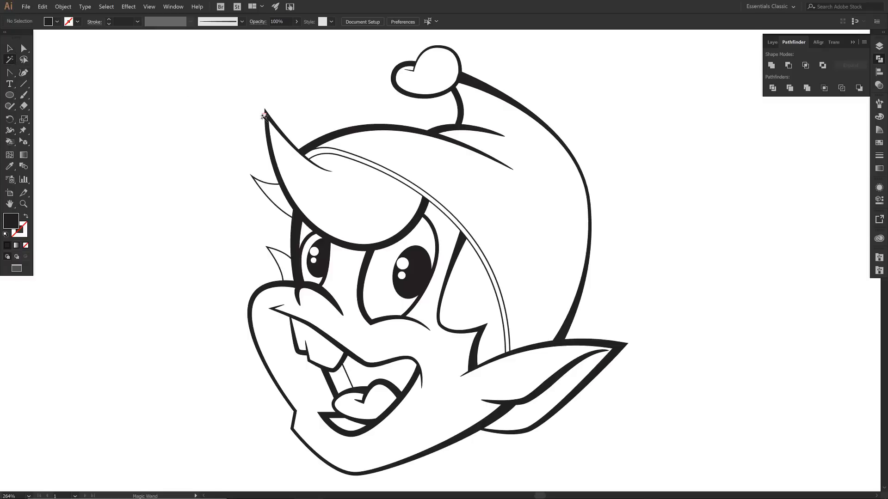
Select all ink lines and make them a Live Paint group via Object > Live Paint > Make
key("ctrl+a")
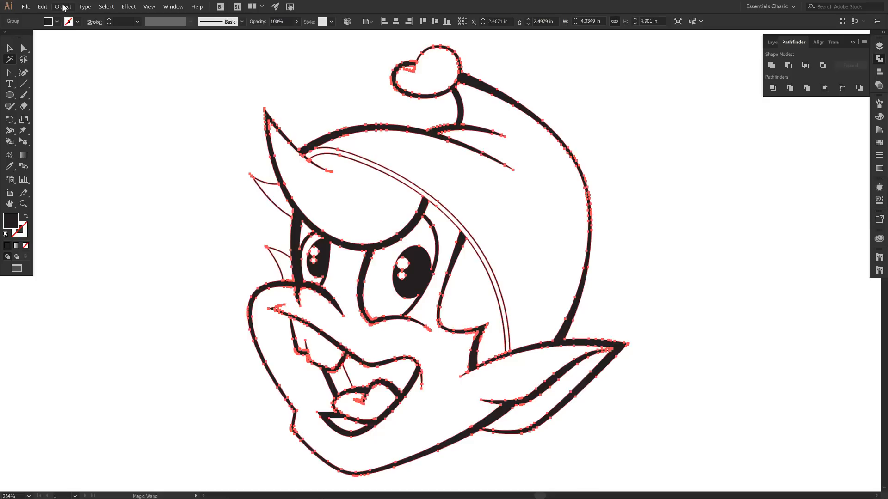
left_click(63, 6)
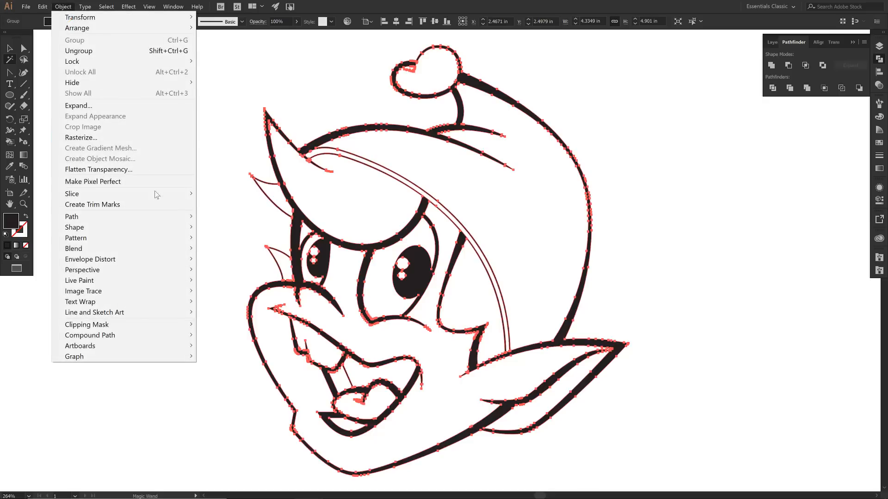
mouse_move(80, 280)
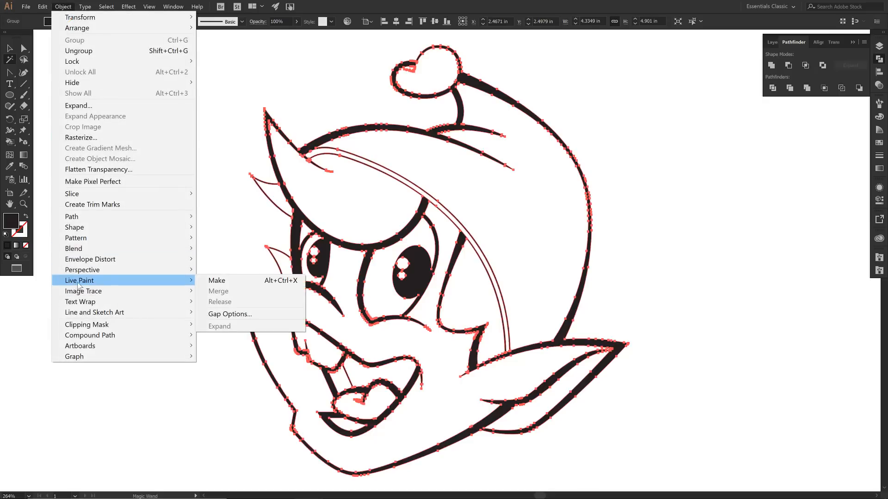
left_click(216, 280)
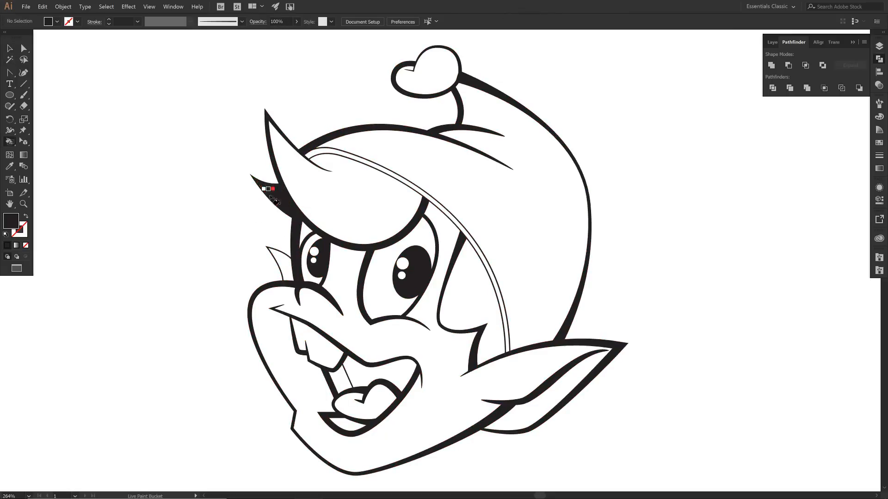
Fill the hair-strand gap and the mouth interior with black using the Live Paint Bucket
left_click(277, 265)
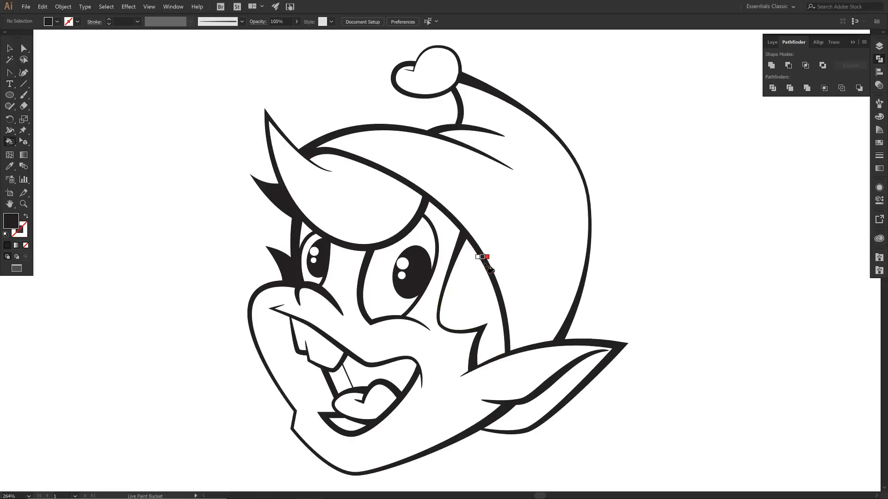
left_click(402, 366)
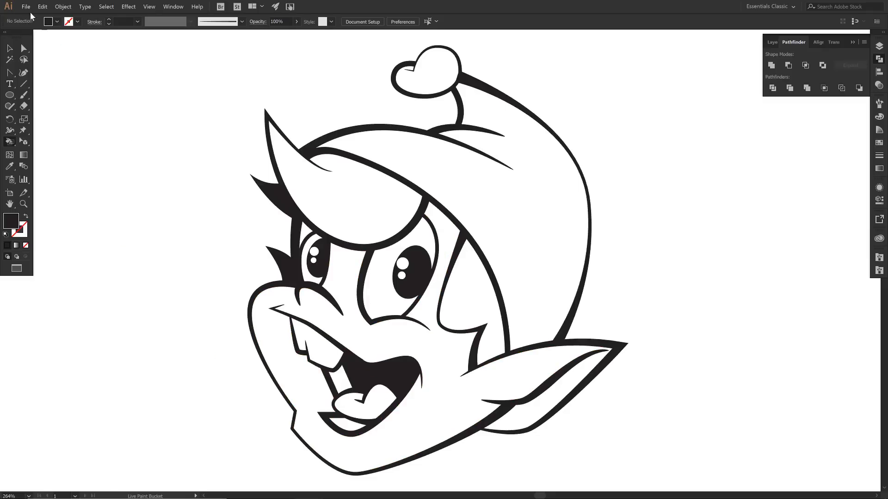
left_click(26, 7)
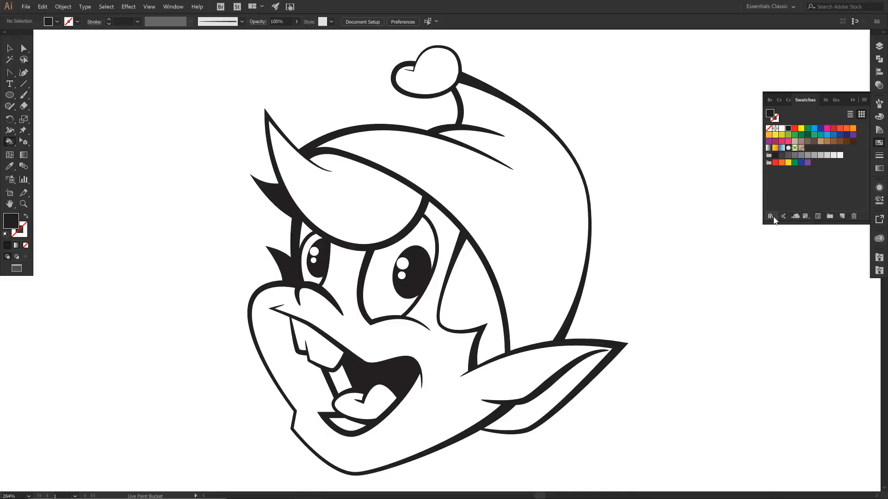
Browse Other Library to Dropbox > Illustrator Tutorial Images > Color Palettes
left_click(770, 217)
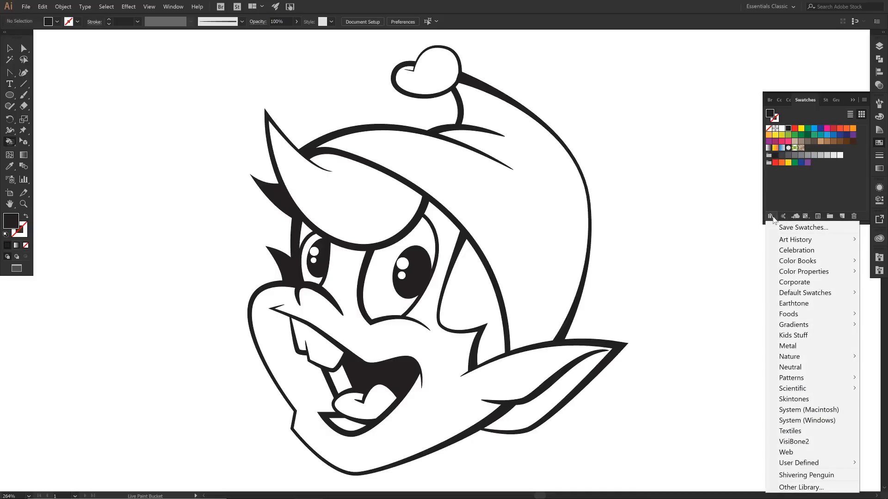
mouse_move(798, 463)
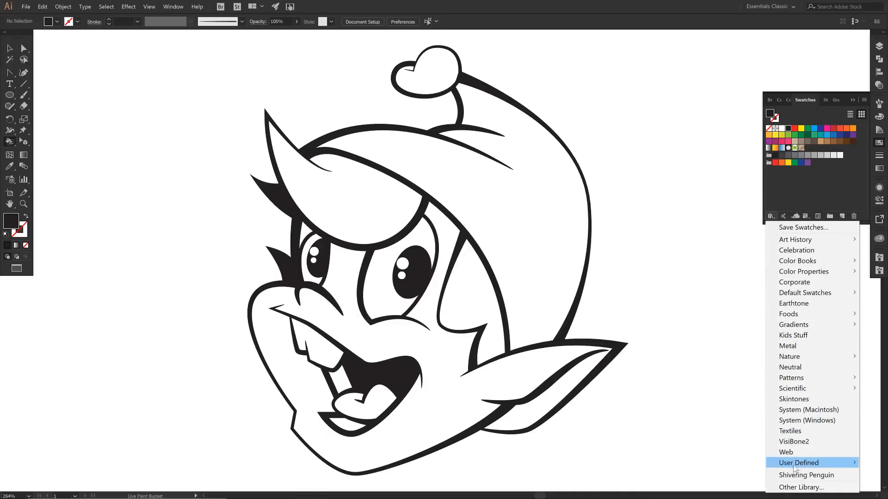
left_click(800, 487)
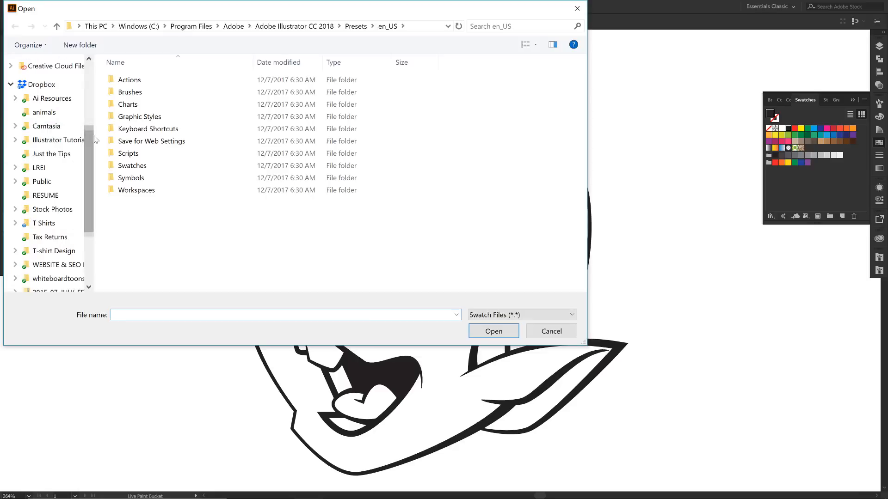
left_click(41, 84)
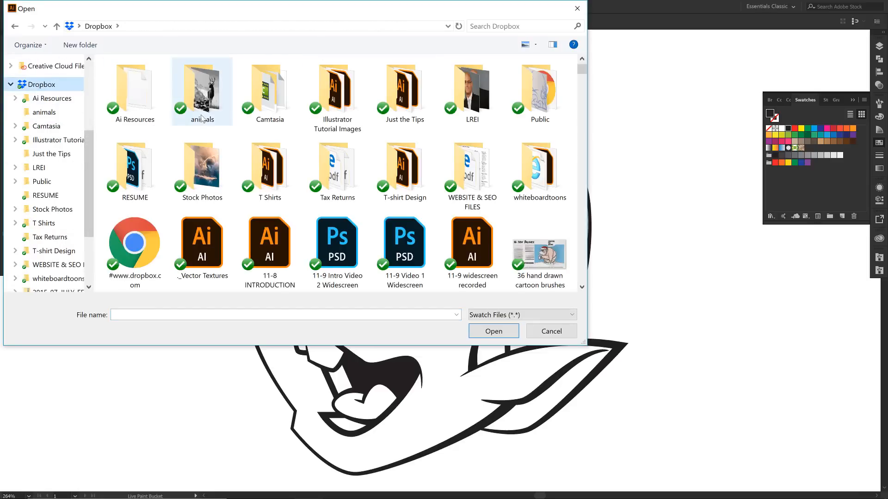
double_click(337, 91)
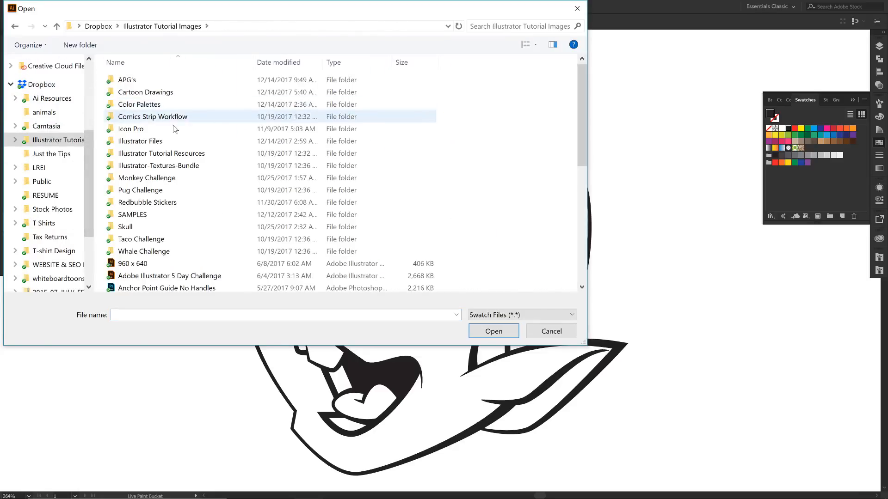
double_click(161, 152)
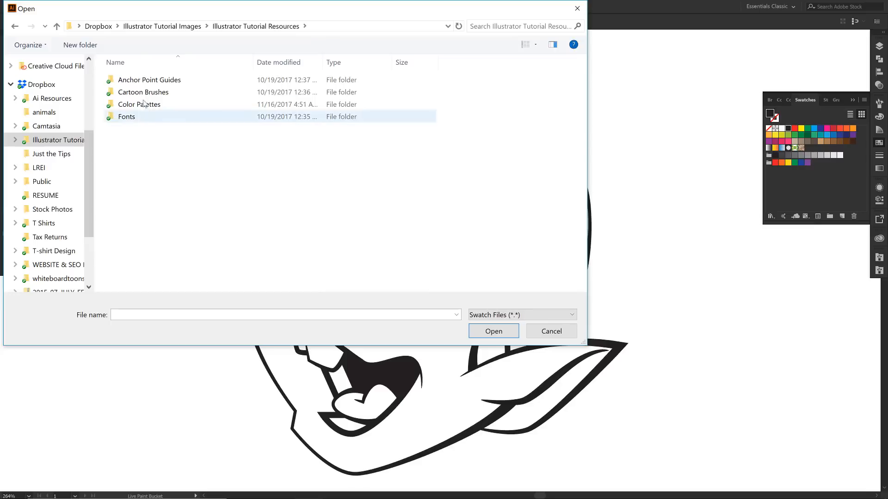
left_click(161, 26)
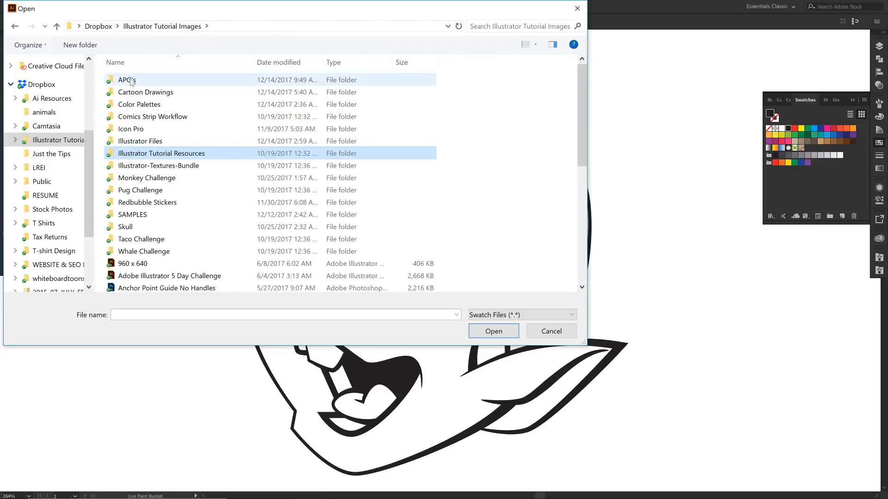
double_click(139, 105)
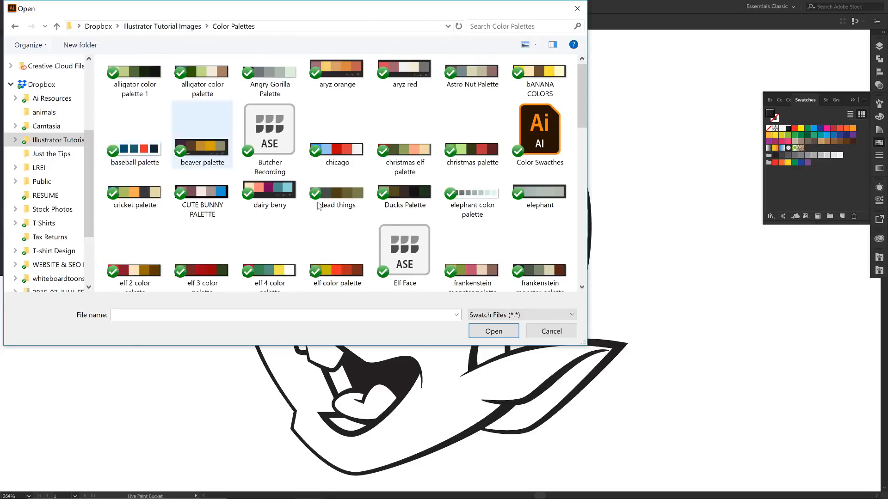
Select the Elf Face swatch file and open it as a library
left_click(404, 149)
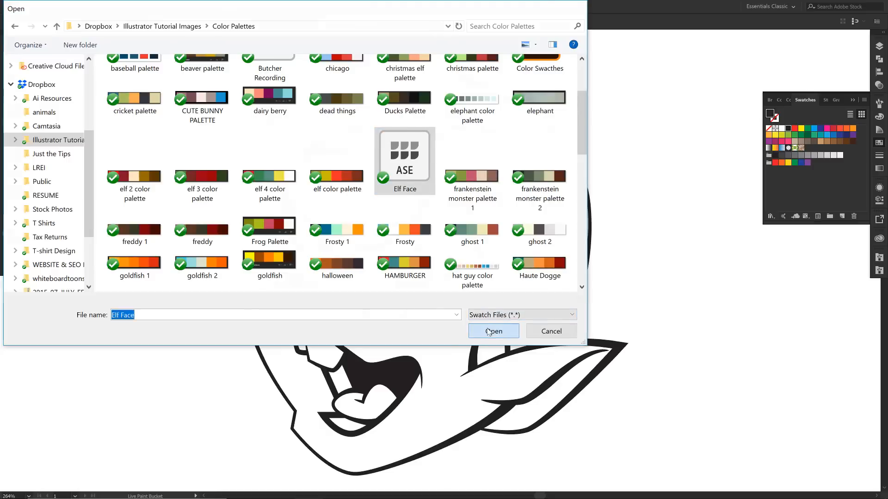
left_click(493, 331)
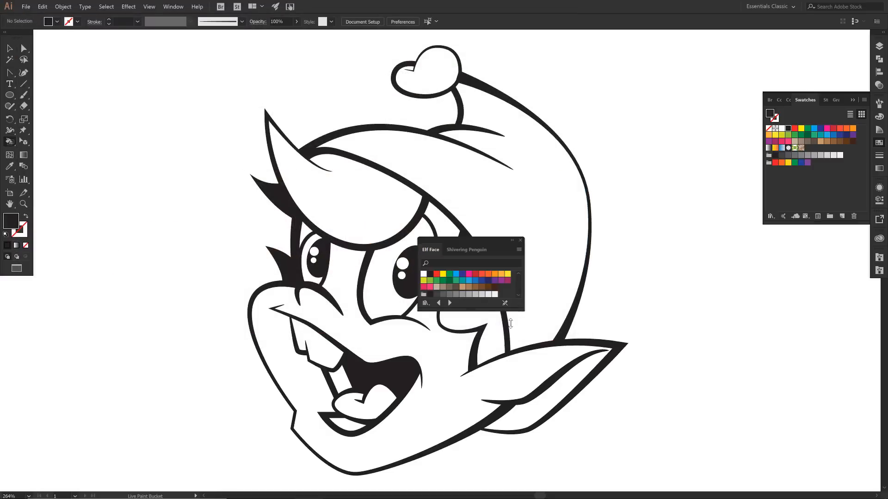
Add all the Elf Face colours to the document's Swatches panel
left_click(424, 301)
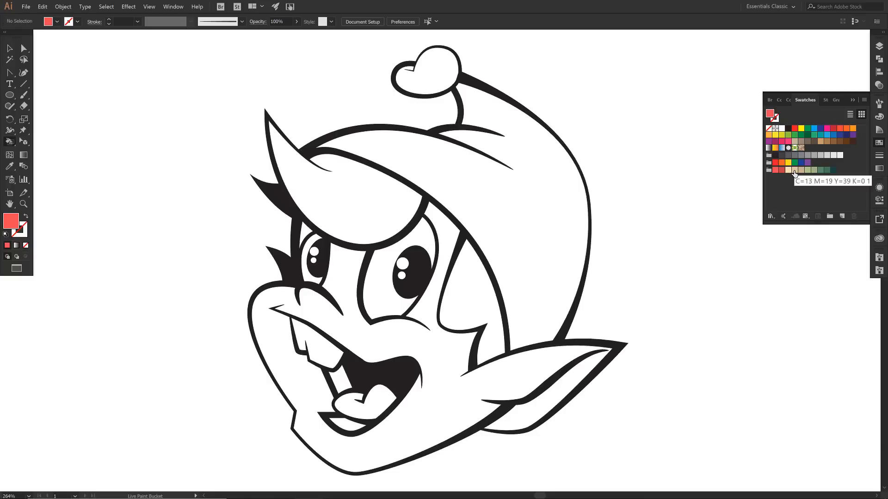
Fill the elf's face with the light skin-tone swatch and the tongue with red
left_click(478, 285)
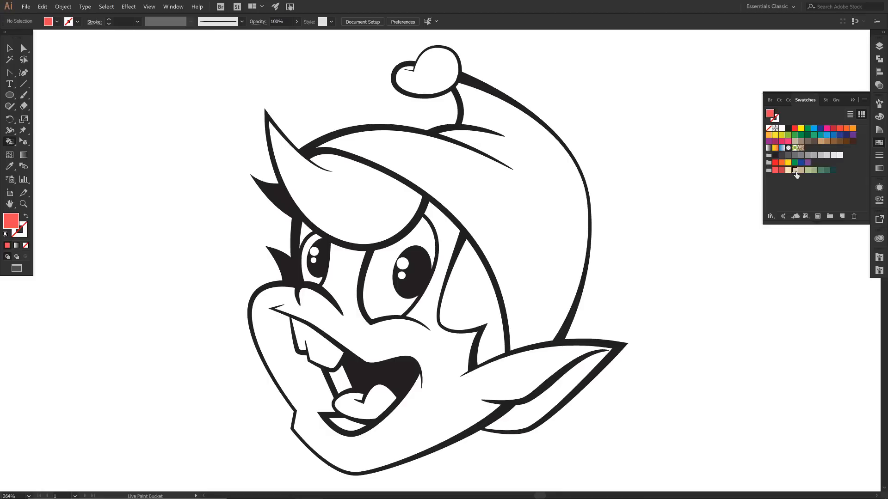
left_click(793, 170)
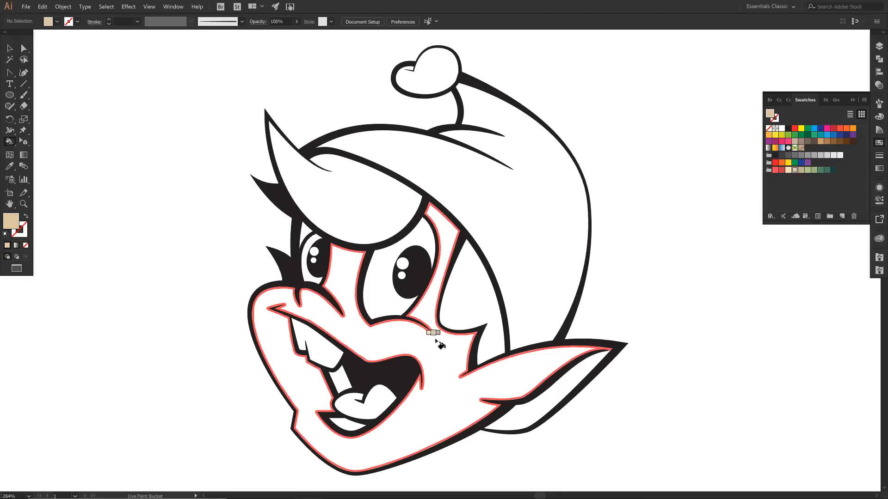
left_click(435, 334)
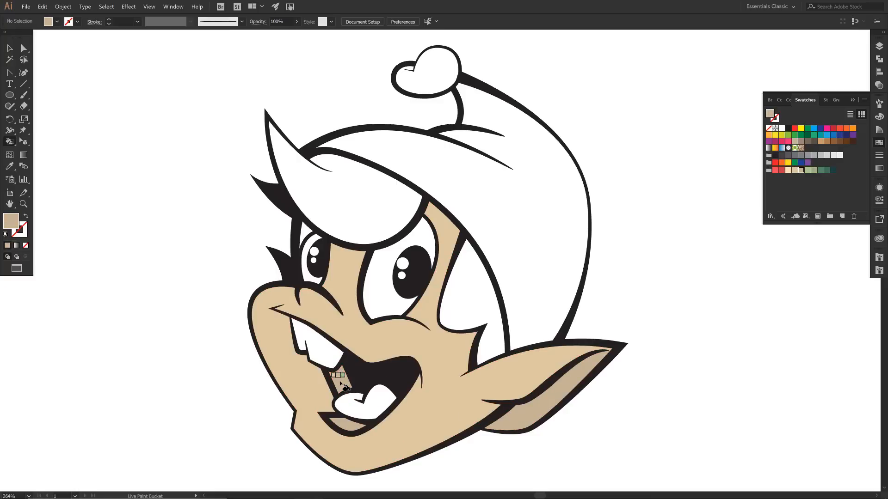
left_click(339, 376)
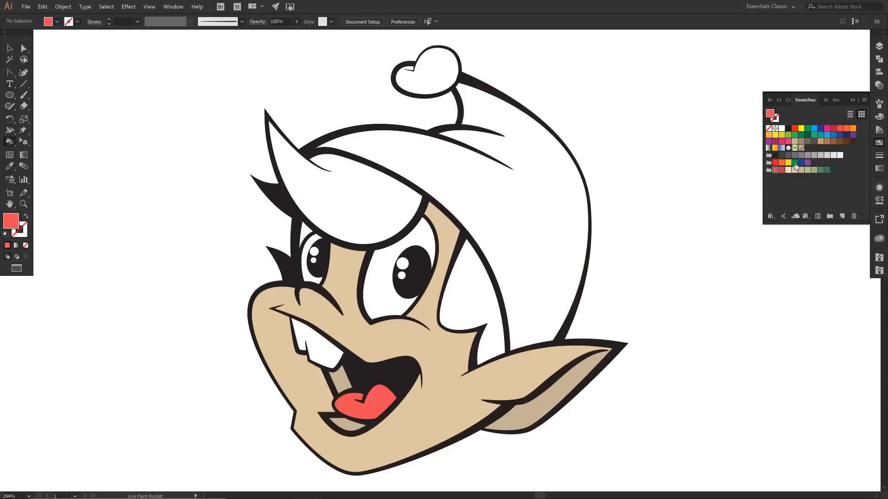
Switch the fill swatch to white and fill the hat area
left_click(795, 164)
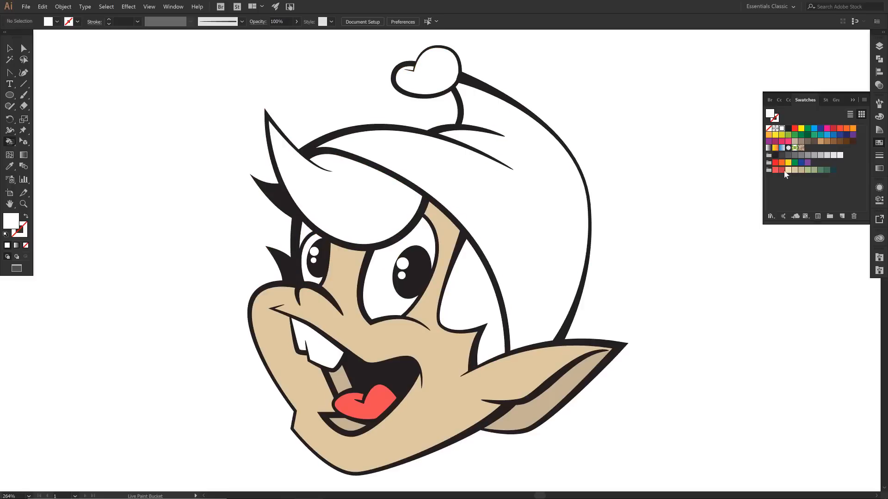
left_click(563, 202)
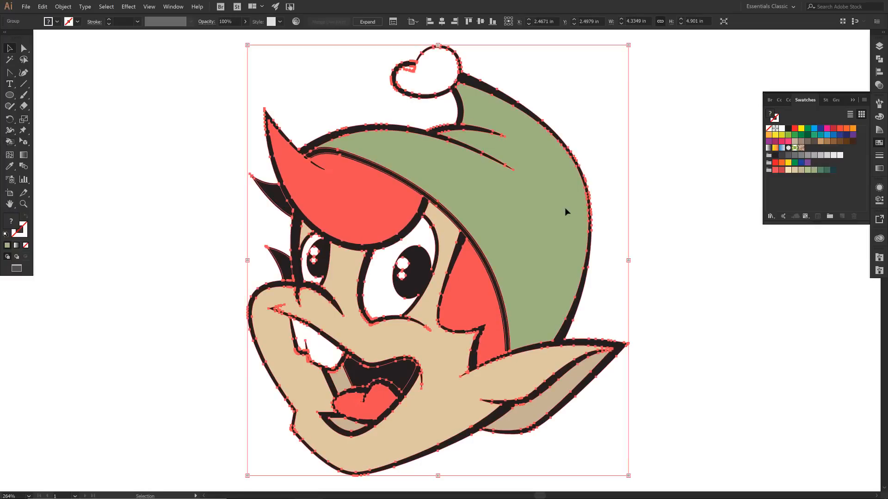
mouse_move(386, 48)
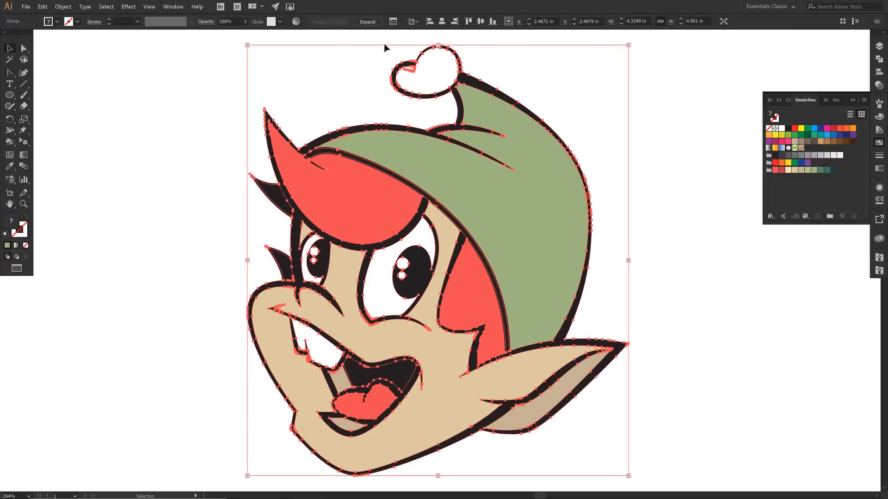
mouse_move(248, 50)
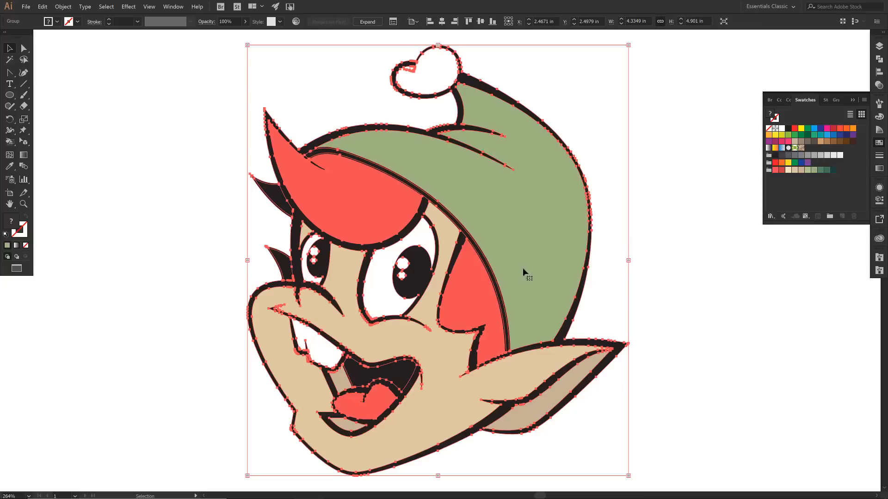
mouse_move(320, 157)
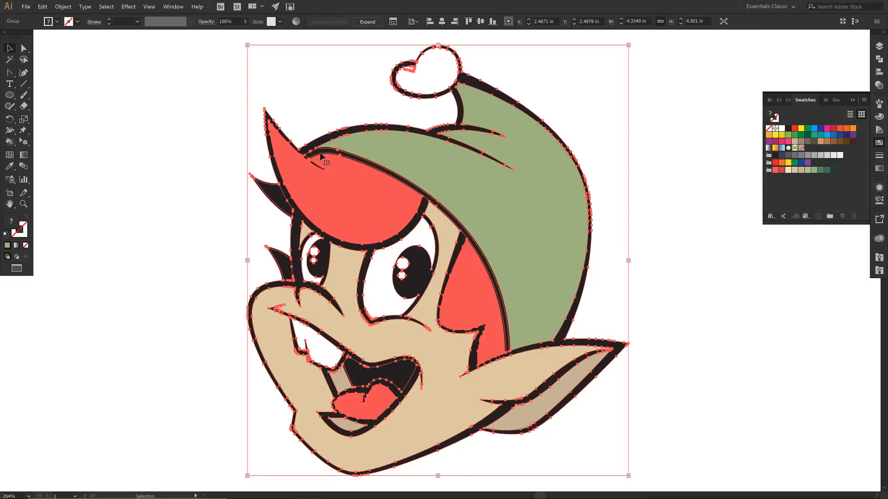
mouse_move(261, 54)
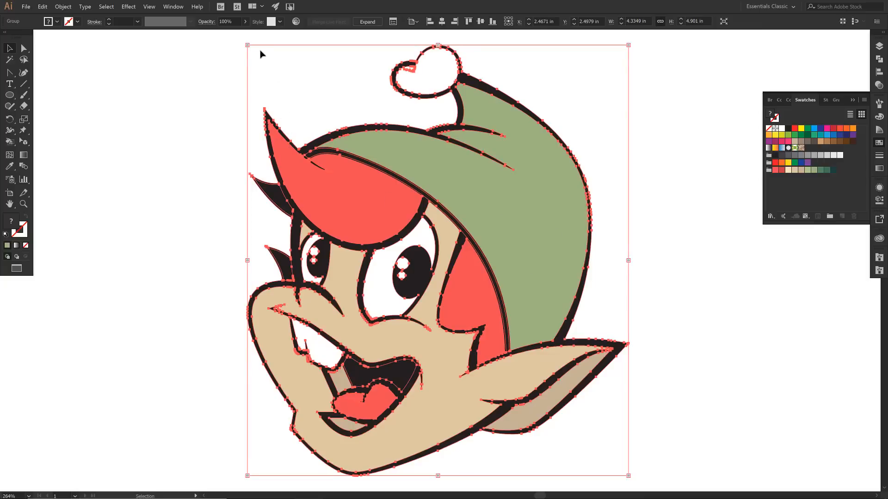
mouse_move(63, 6)
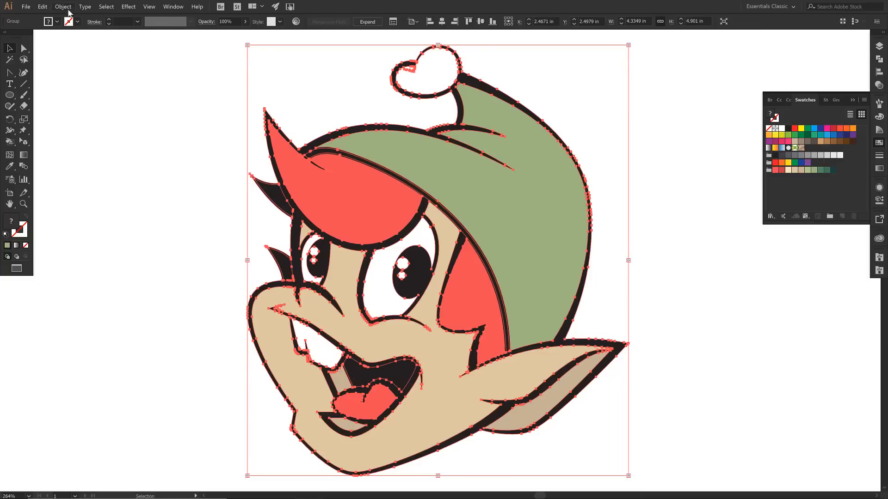
Expand the Live Paint artwork with Object, Fill and Stroke kept, then deselect it
left_click(63, 7)
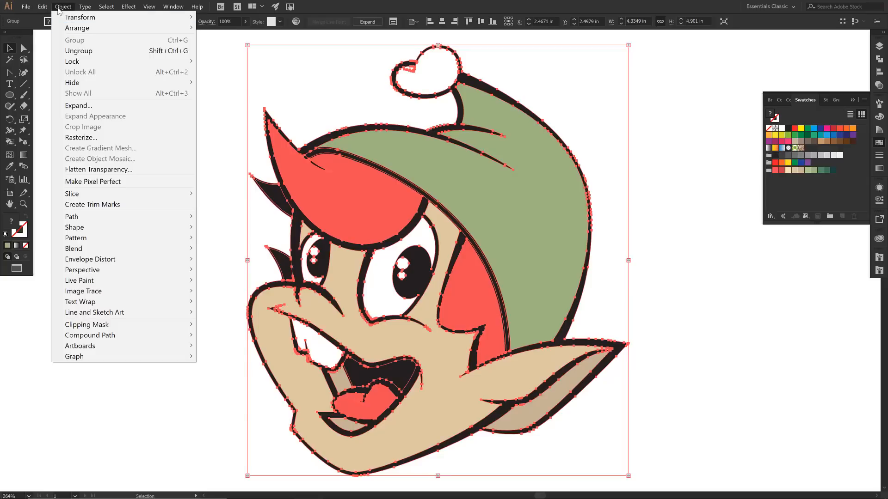
mouse_move(94, 116)
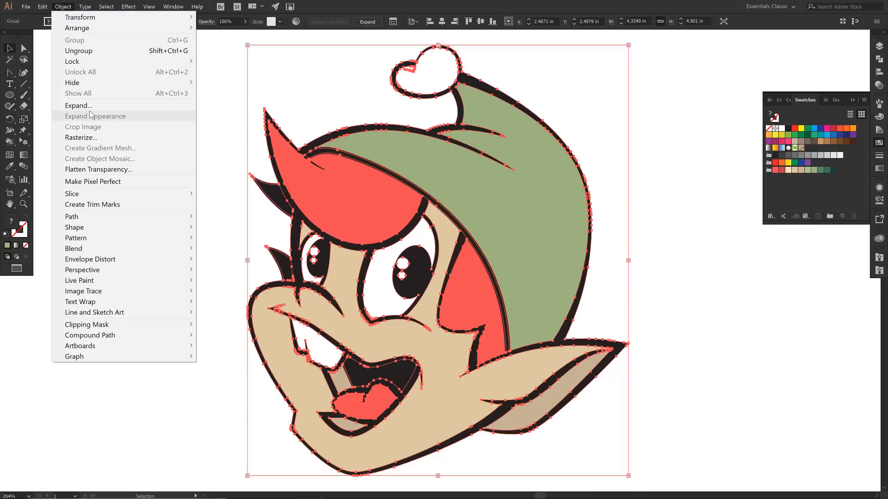
left_click(78, 105)
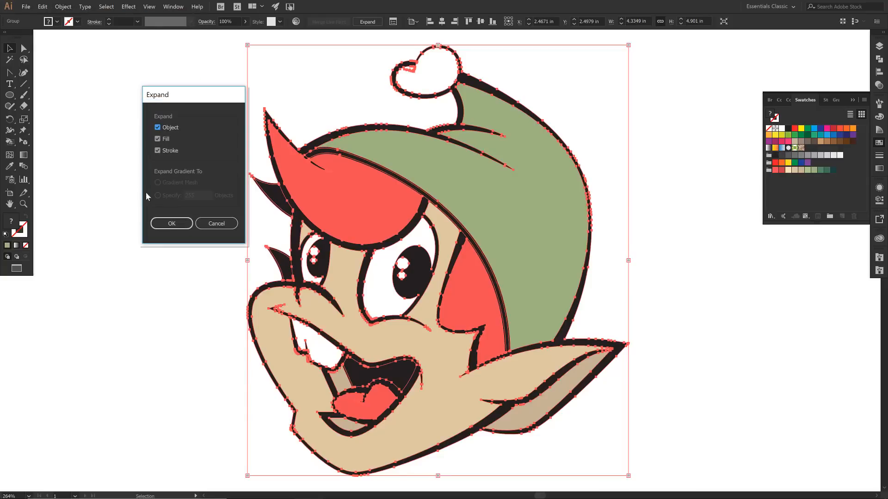
left_click(171, 223)
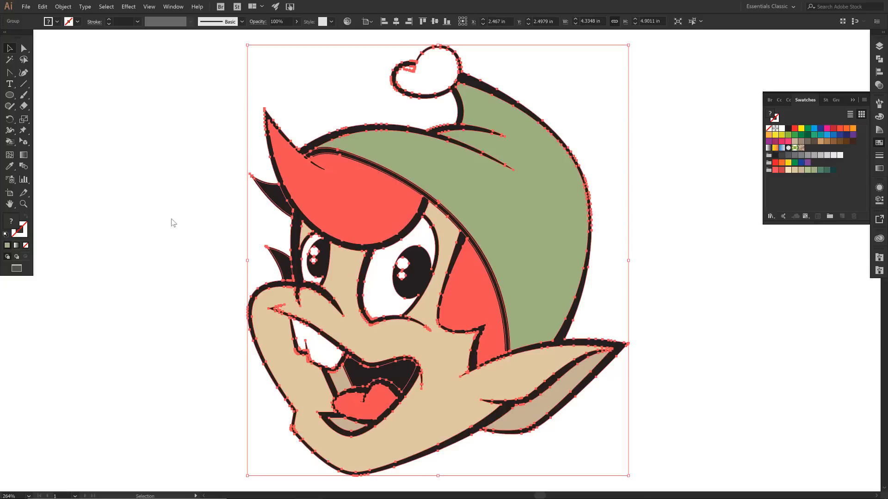
left_click(173, 222)
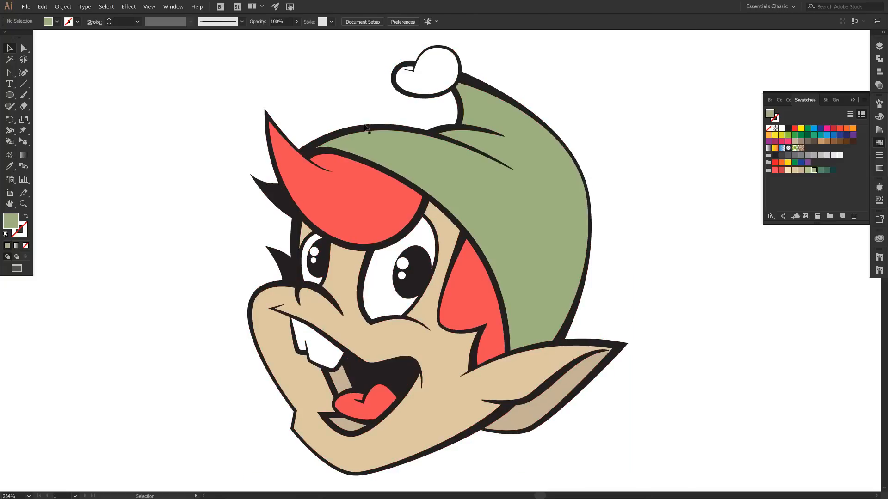
Ungroup the expanded elf artwork and select a single shape to verify it
right_click(374, 141)
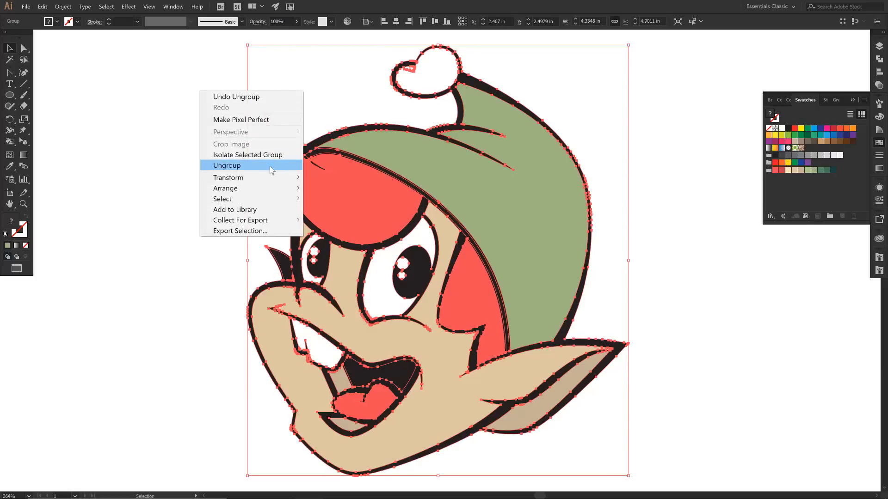
left_click(225, 164)
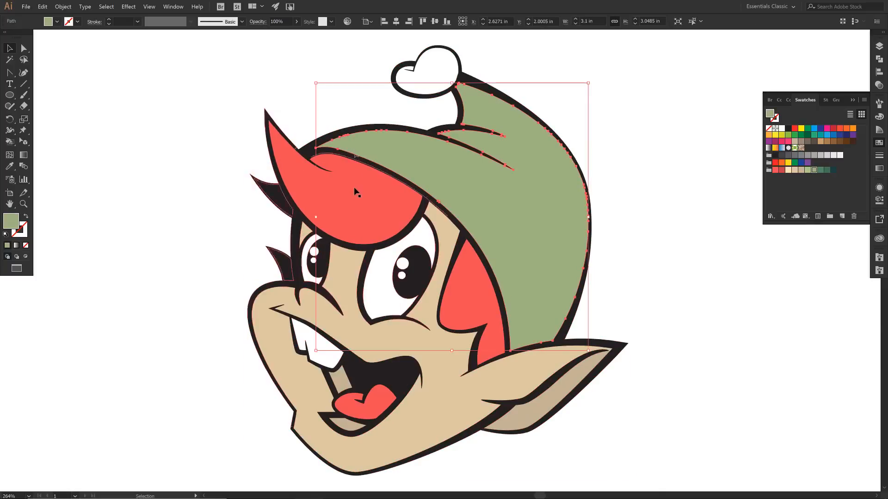
left_click(354, 192)
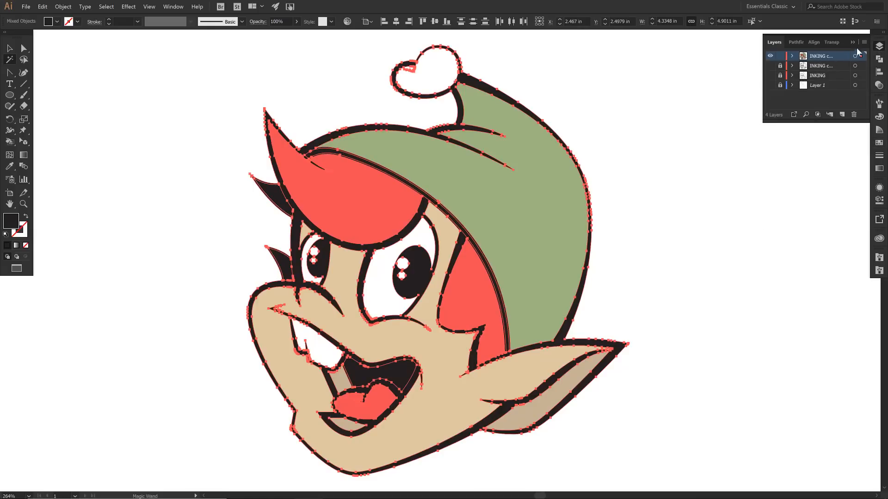
Duplicate the 'INKING copy 2' layer and begin renaming the duplicate for the background
left_click(865, 41)
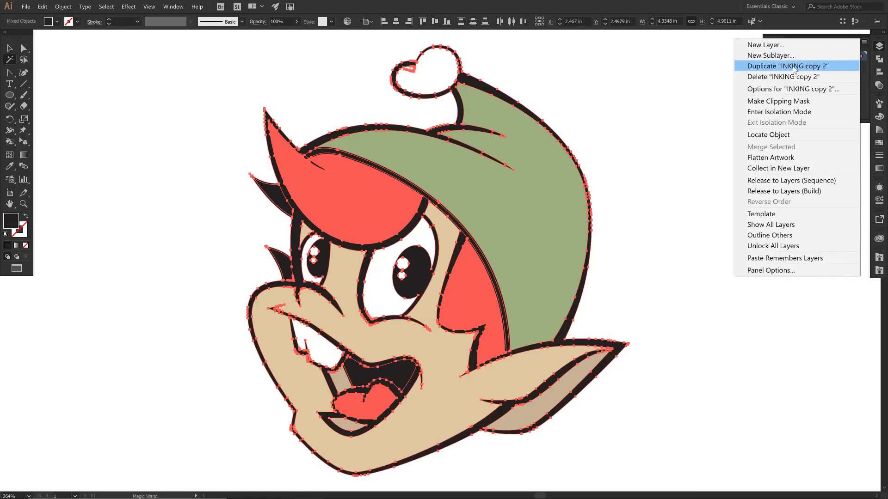
left_click(786, 66)
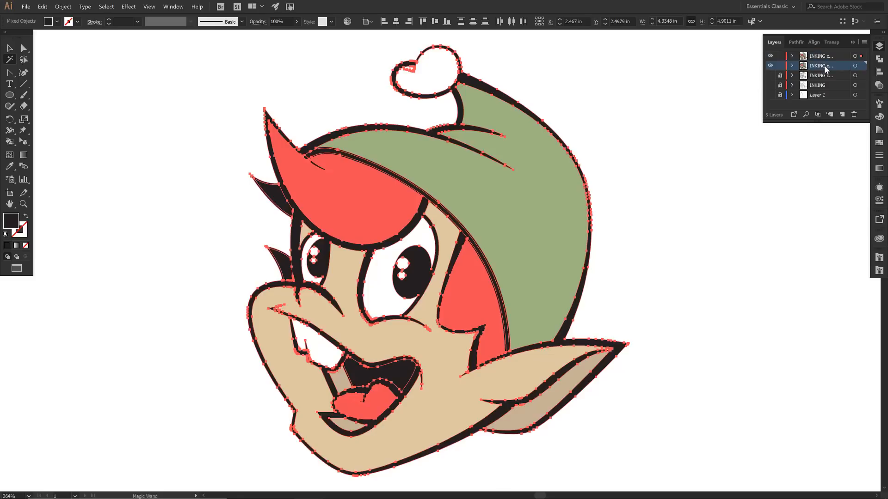
double_click(821, 65)
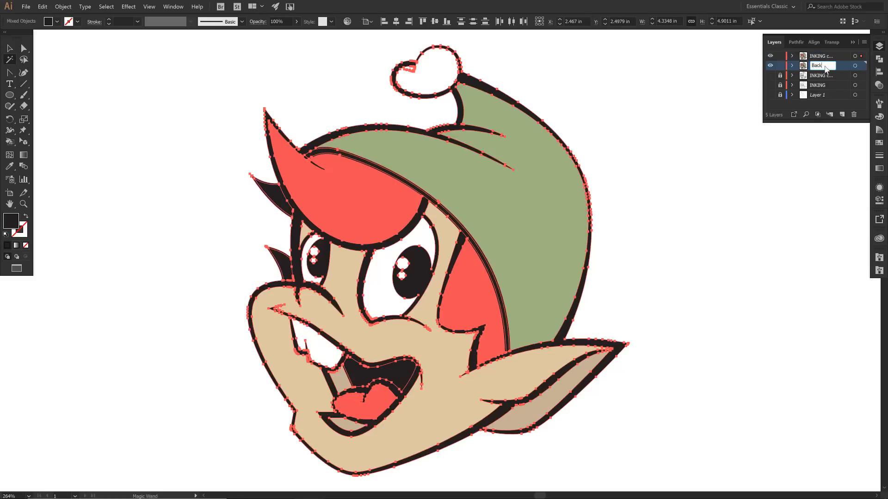